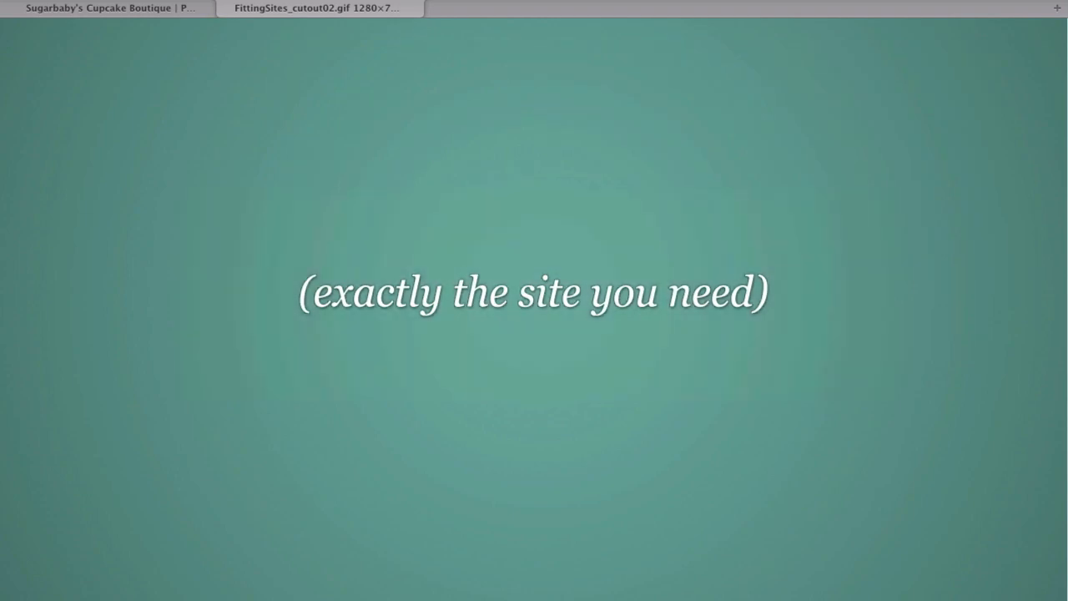
# Bring up the Sugarbaby's Cupcake Boutique site tab to review its current navigation links
pyautogui.click(101, 8)
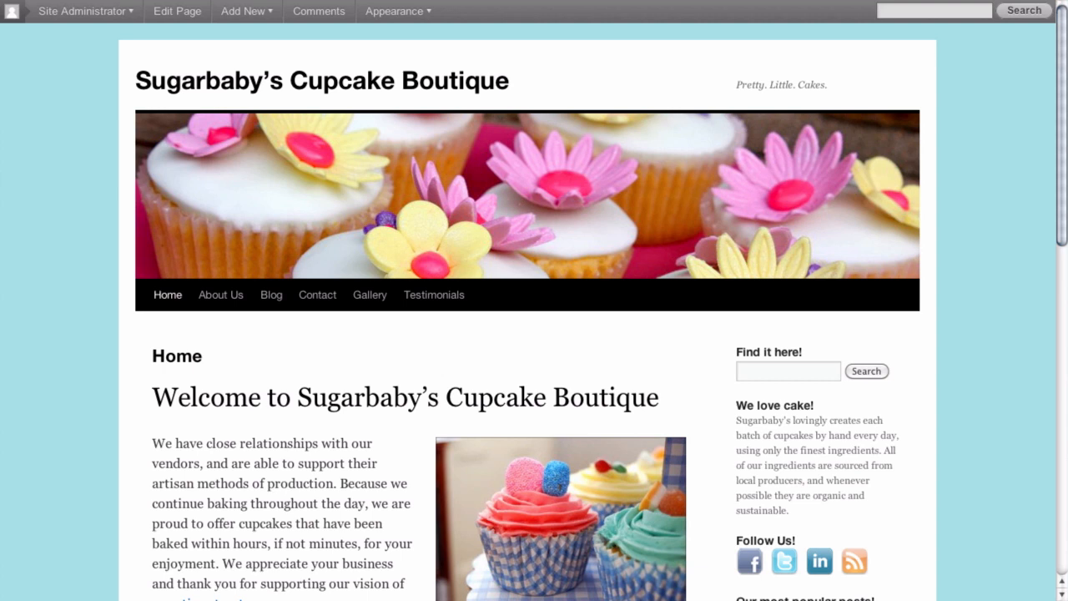
pyautogui.moveTo(214, 331)
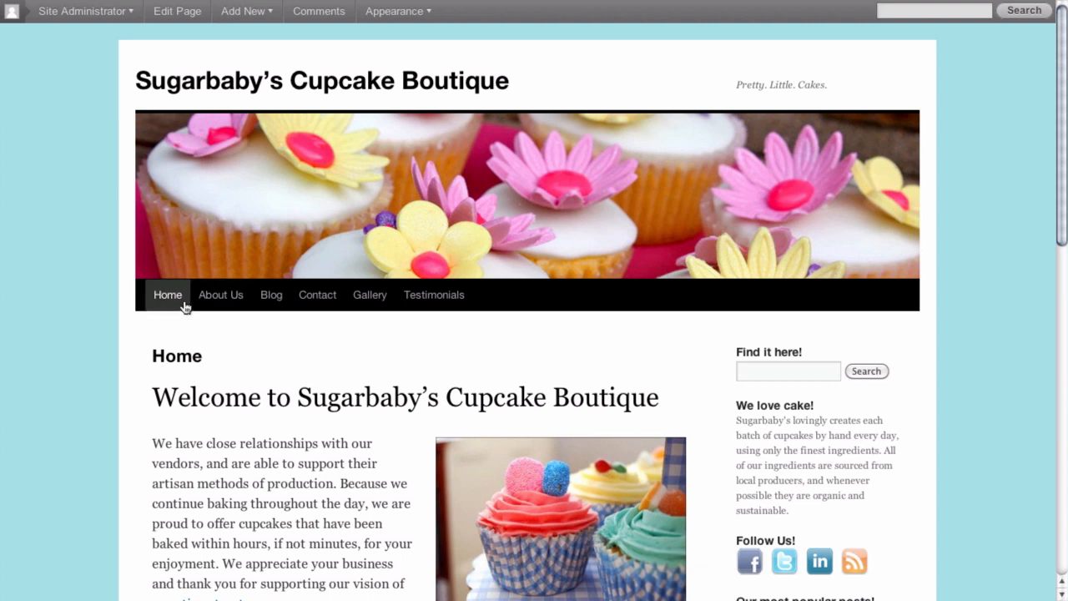
pyautogui.moveTo(209, 308)
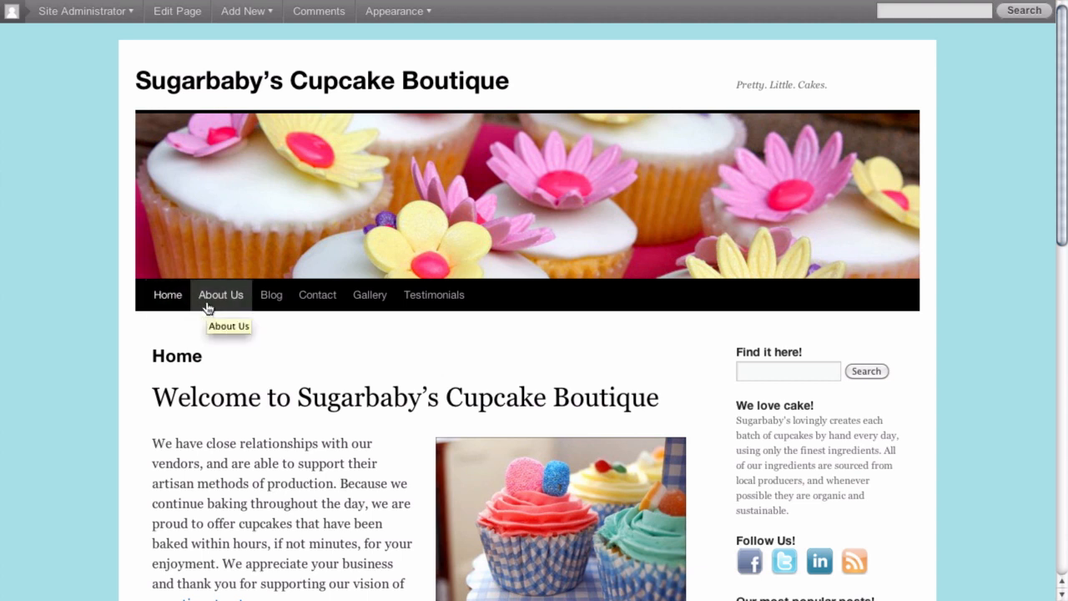
pyautogui.moveTo(292, 304)
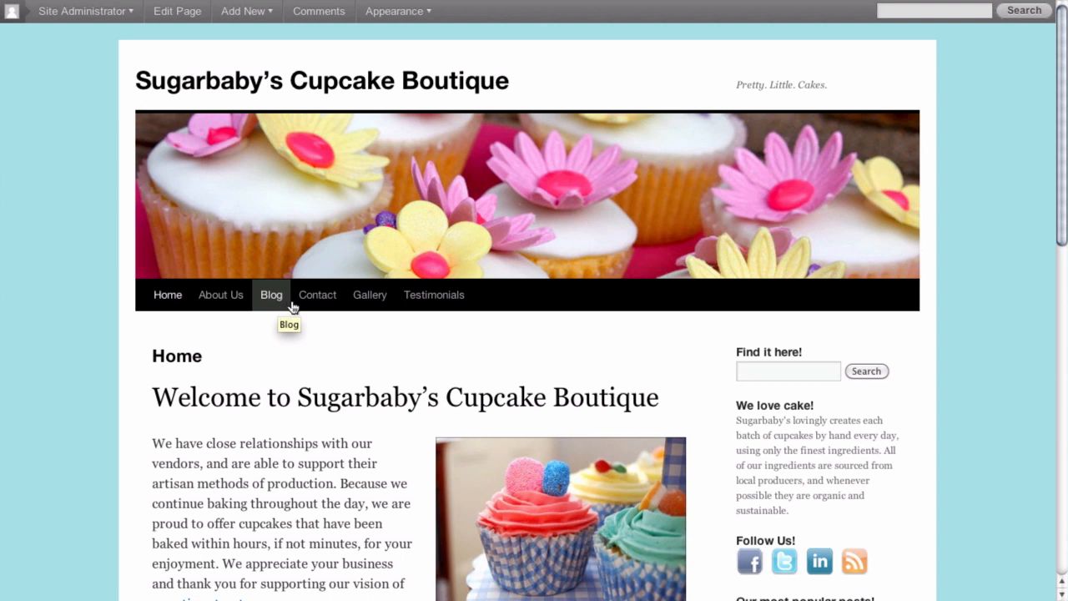
pyautogui.moveTo(370, 294)
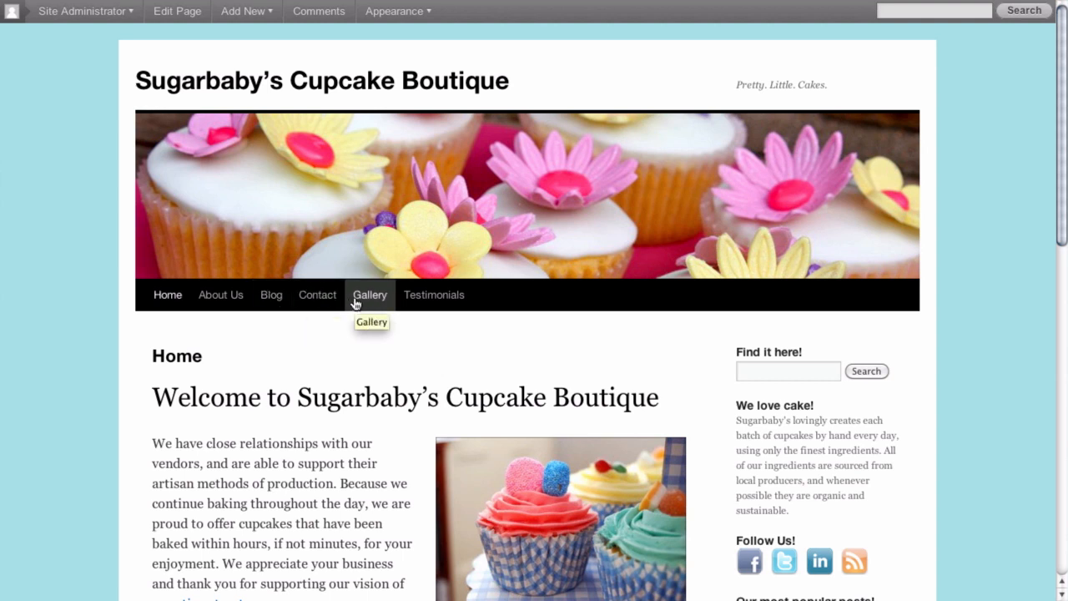
pyautogui.moveTo(434, 300)
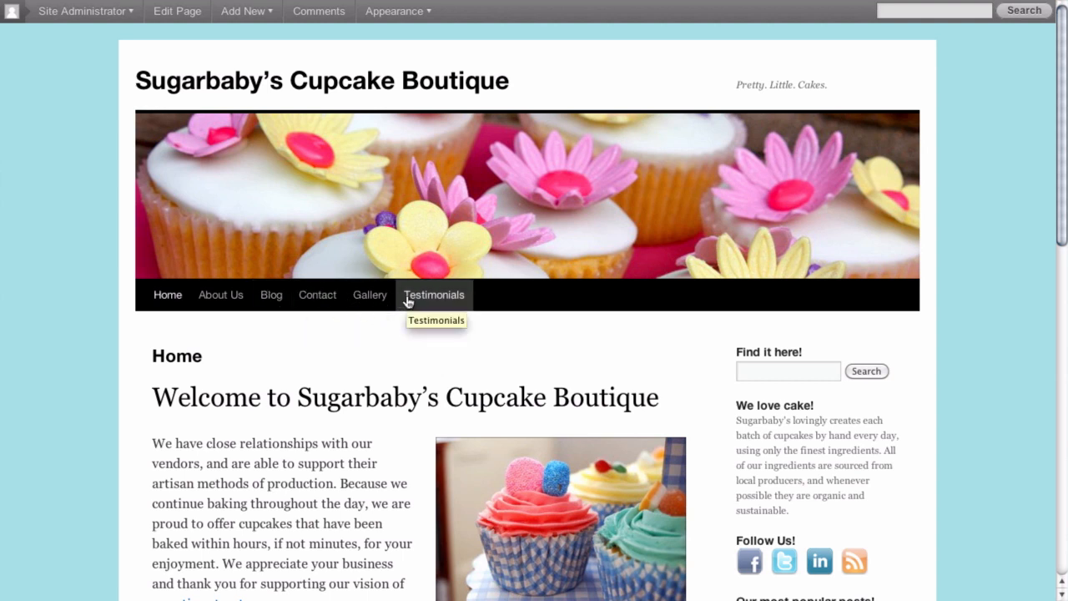
pyautogui.moveTo(388, 328)
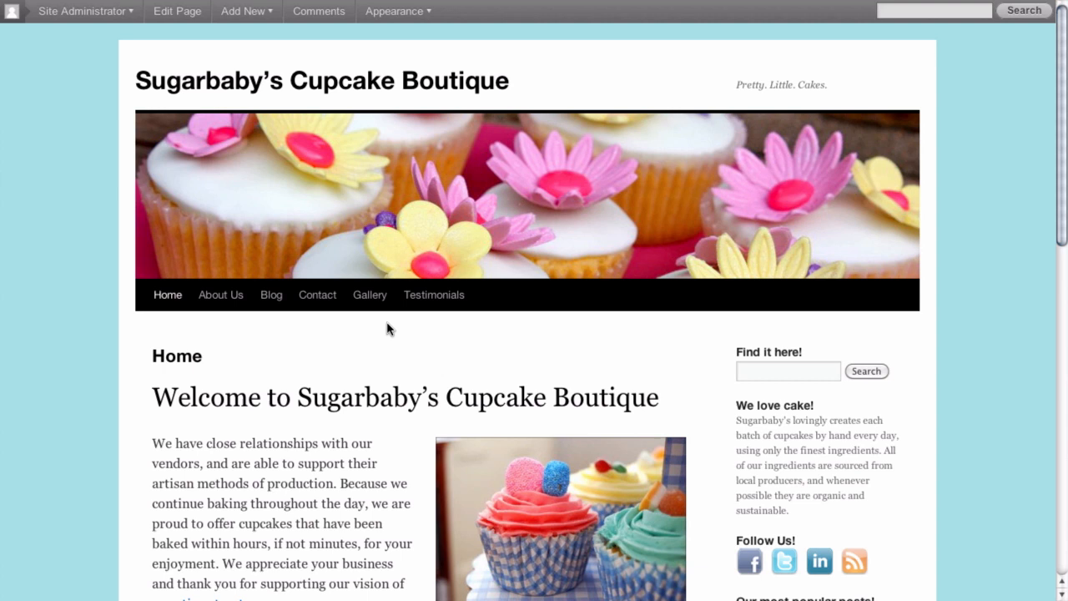
pyautogui.moveTo(385, 327)
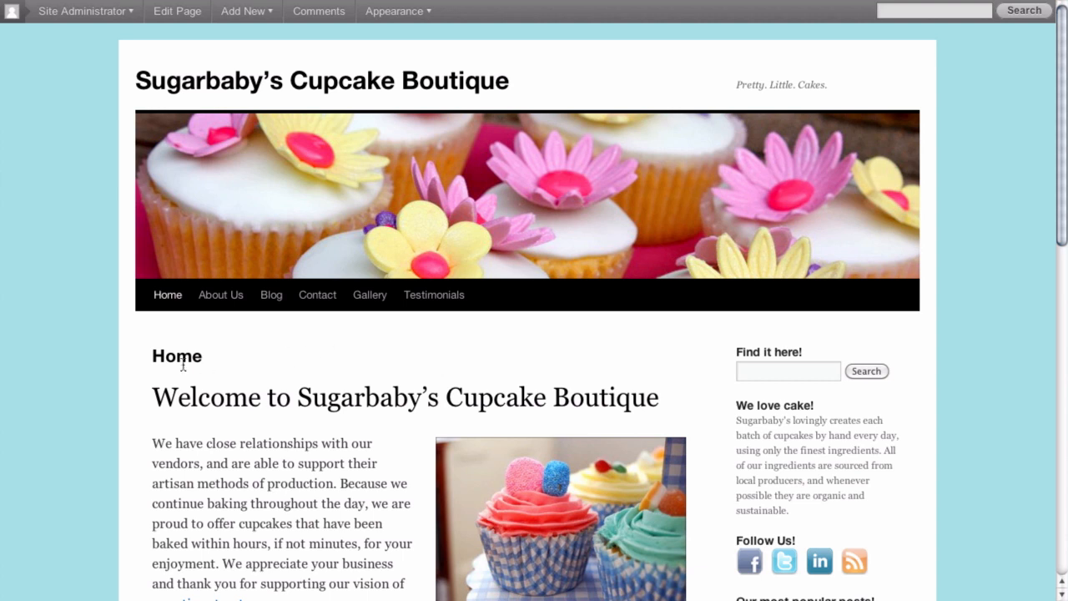
pyautogui.moveTo(94, 47)
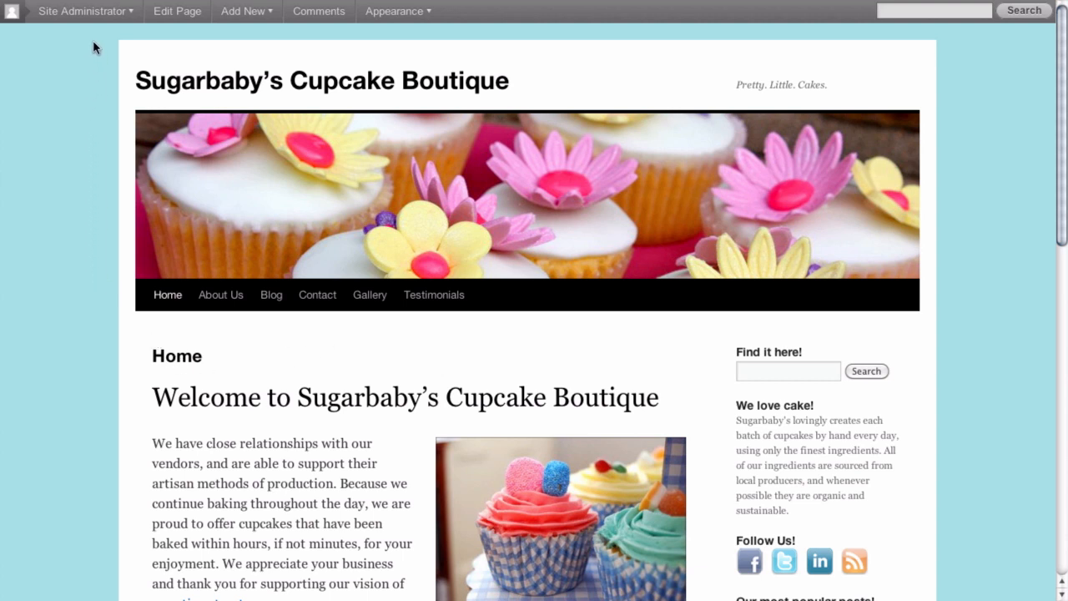
pyautogui.moveTo(93, 32)
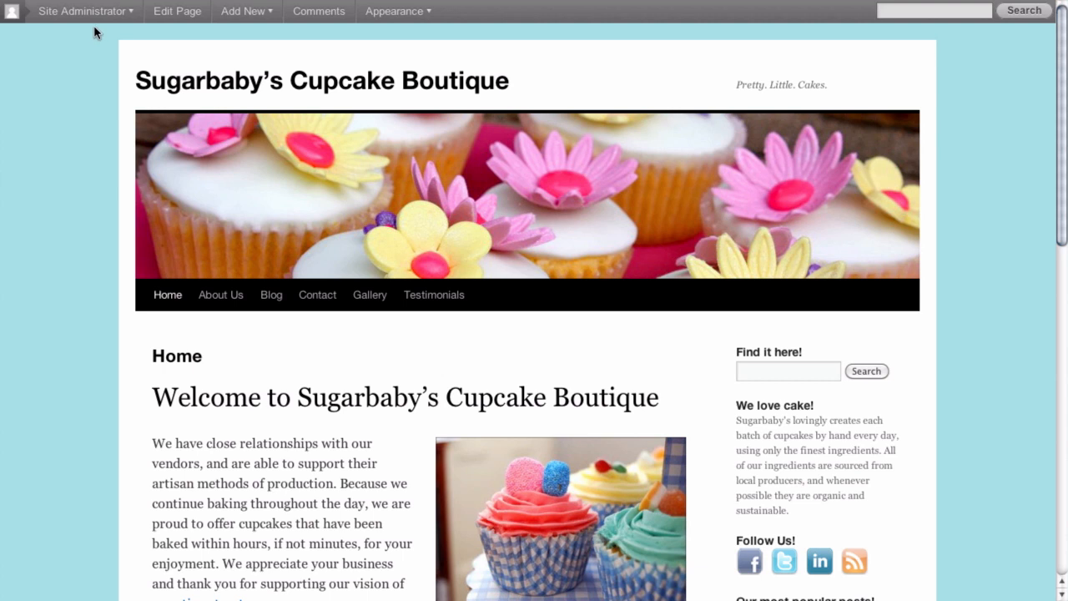
# Go to the admin Dashboard via the Site Administrator menu in the admin bar
pyautogui.click(90, 10)
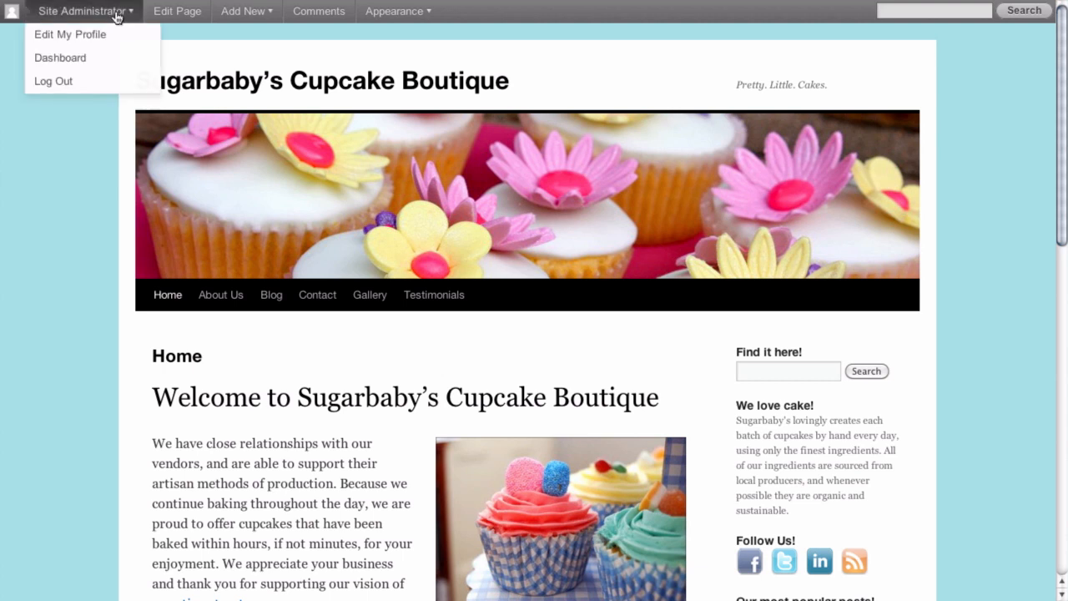
pyautogui.moveTo(70, 57)
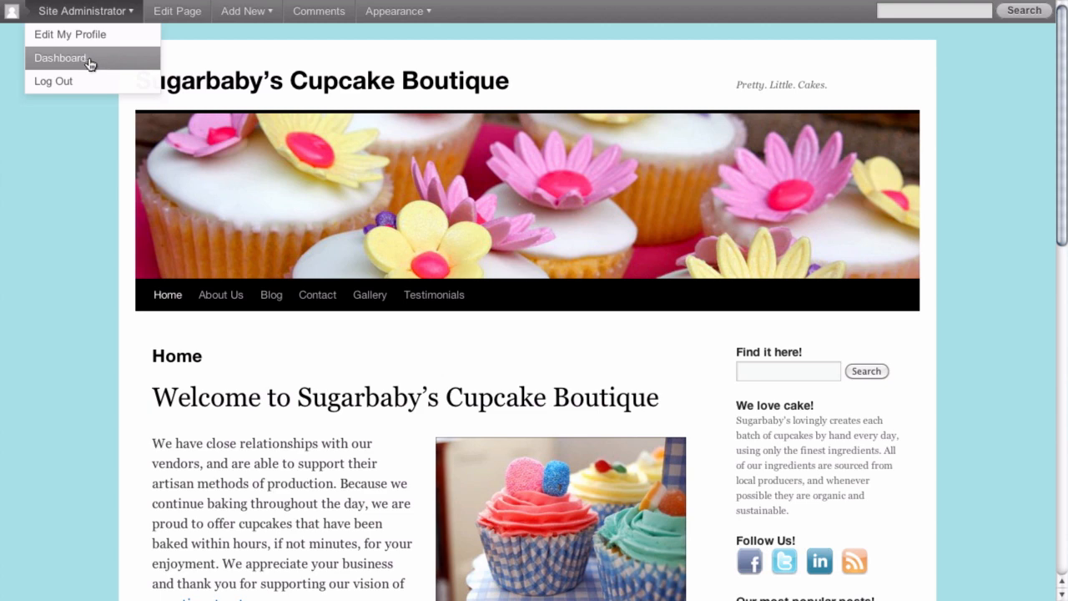
pyautogui.click(60, 56)
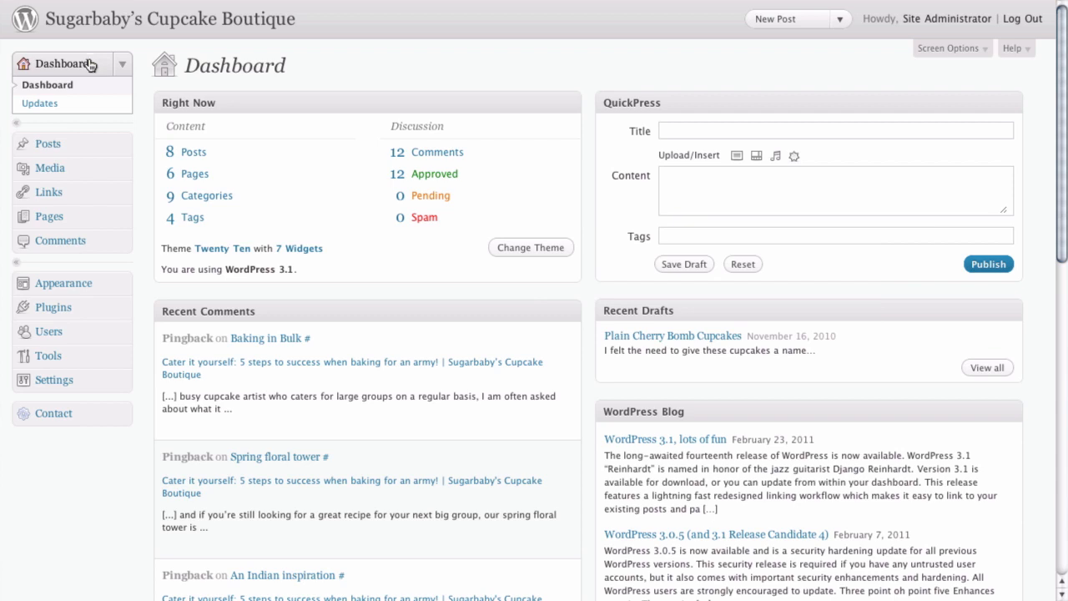
pyautogui.moveTo(122, 283)
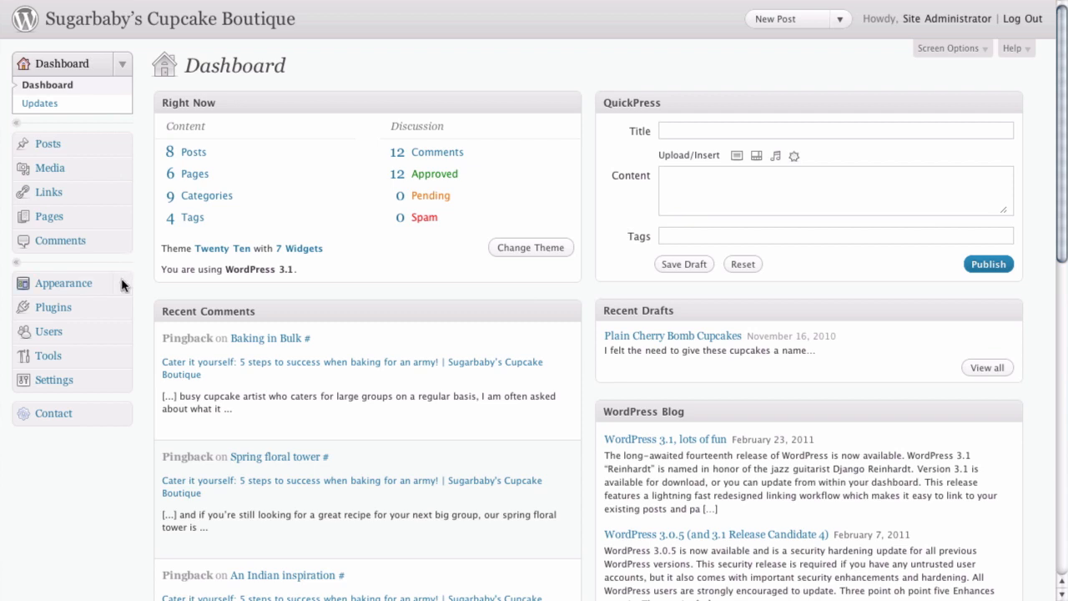
# Go to the Menus screen under Appearance
pyautogui.click(64, 284)
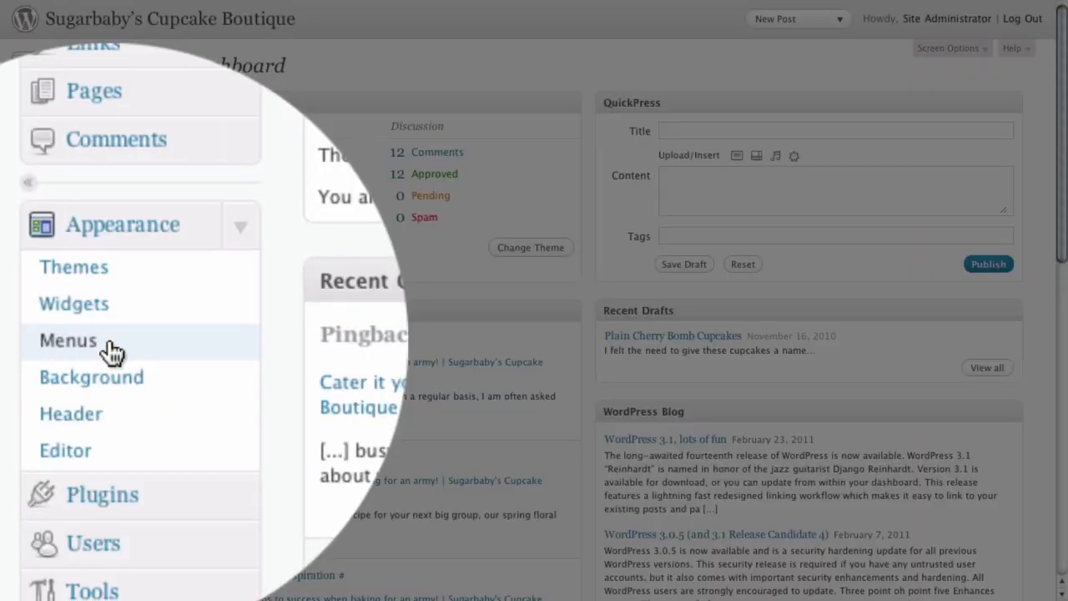
pyautogui.click(66, 340)
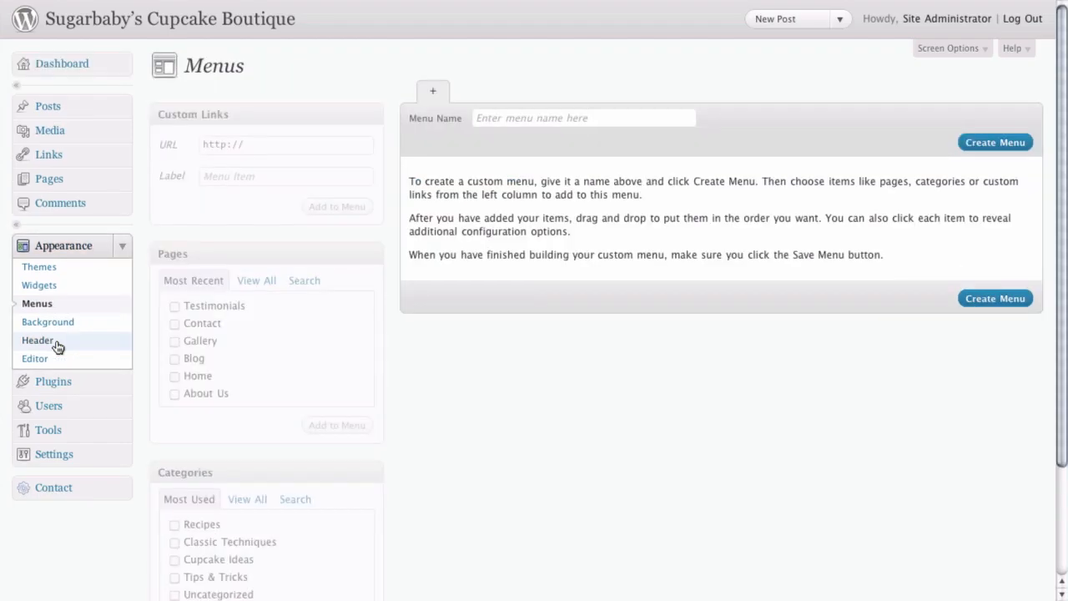
pyautogui.moveTo(127, 344)
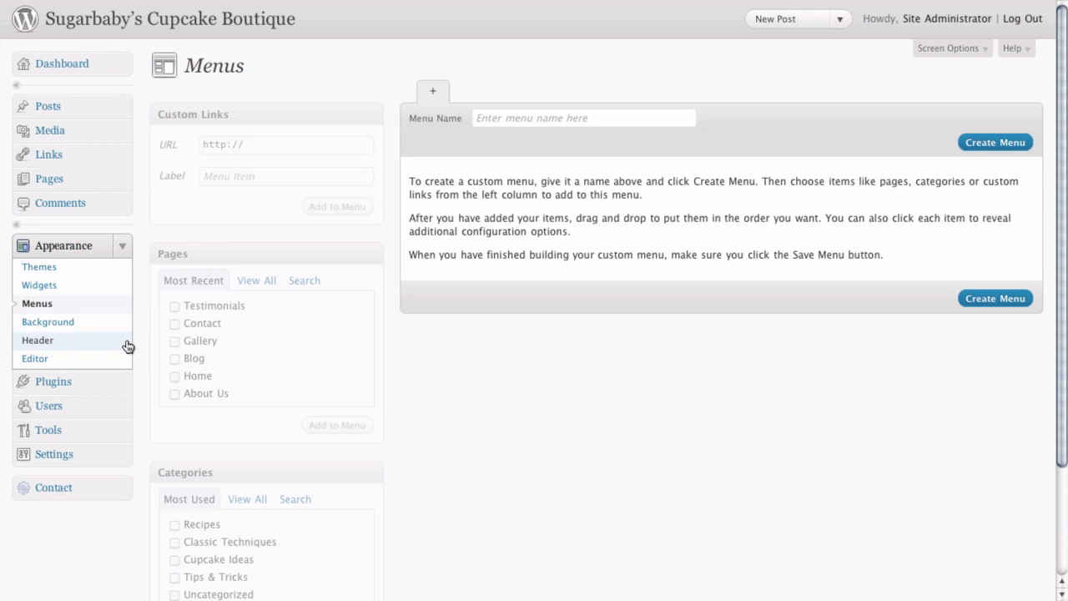
pyautogui.moveTo(448, 361)
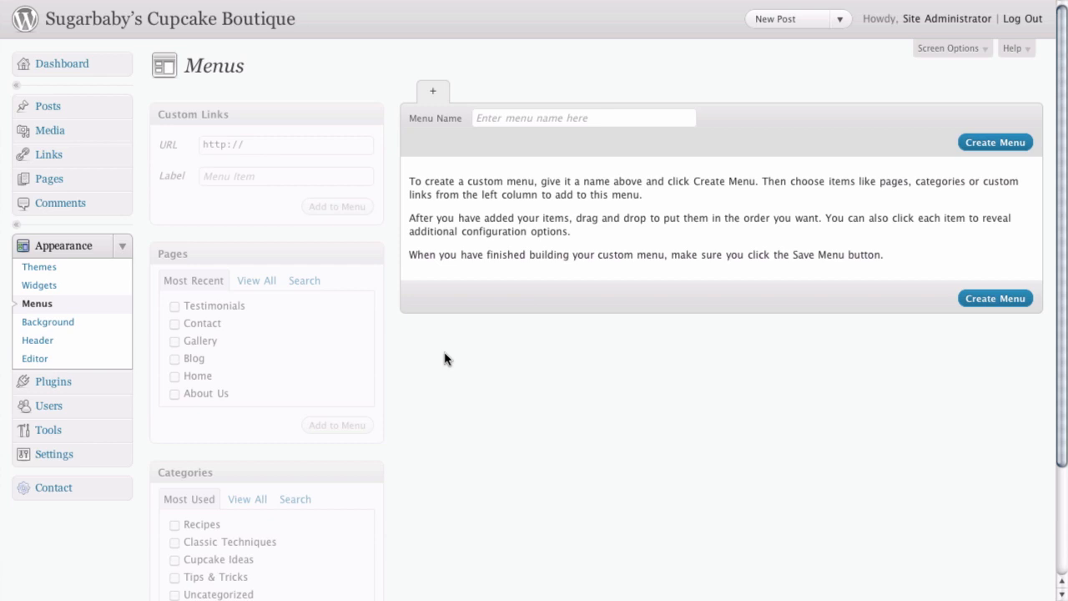
pyautogui.moveTo(874, 167)
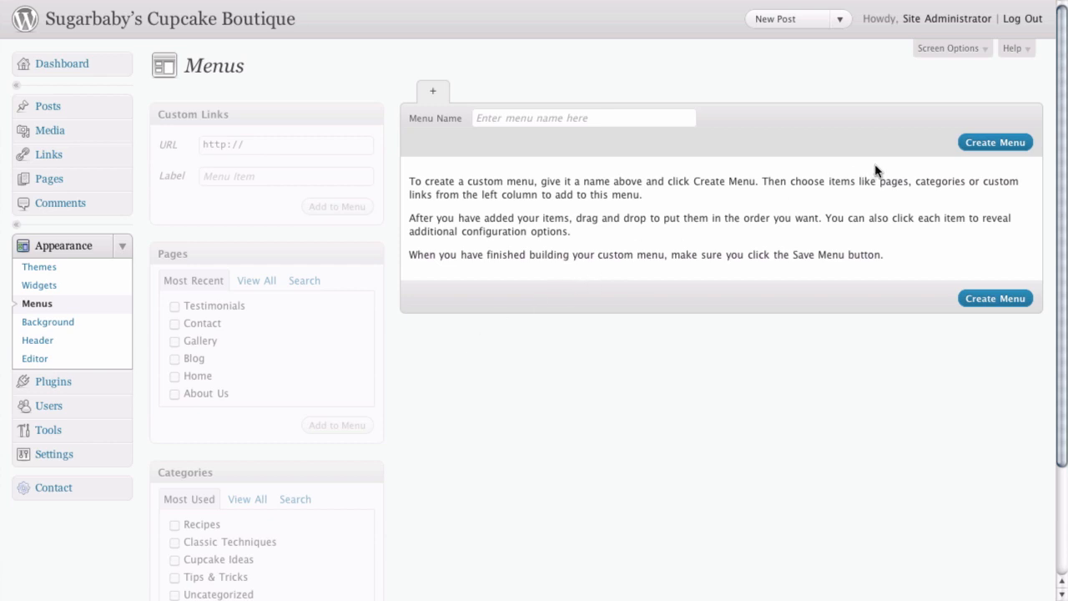
pyautogui.moveTo(521, 145)
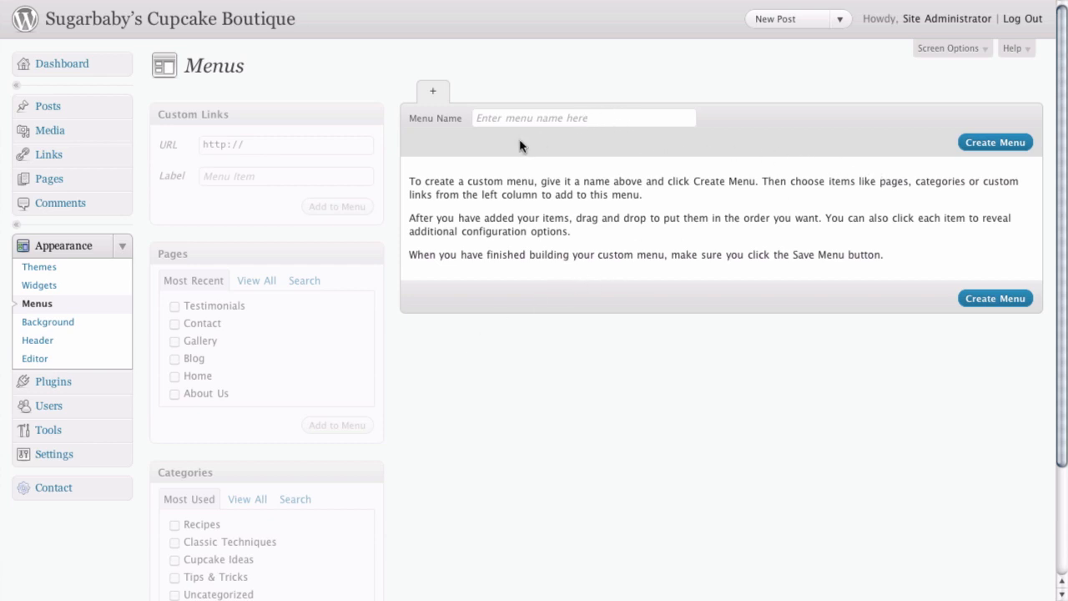
# Create a new custom menu named 'Main menu'
pyautogui.click(584, 116)
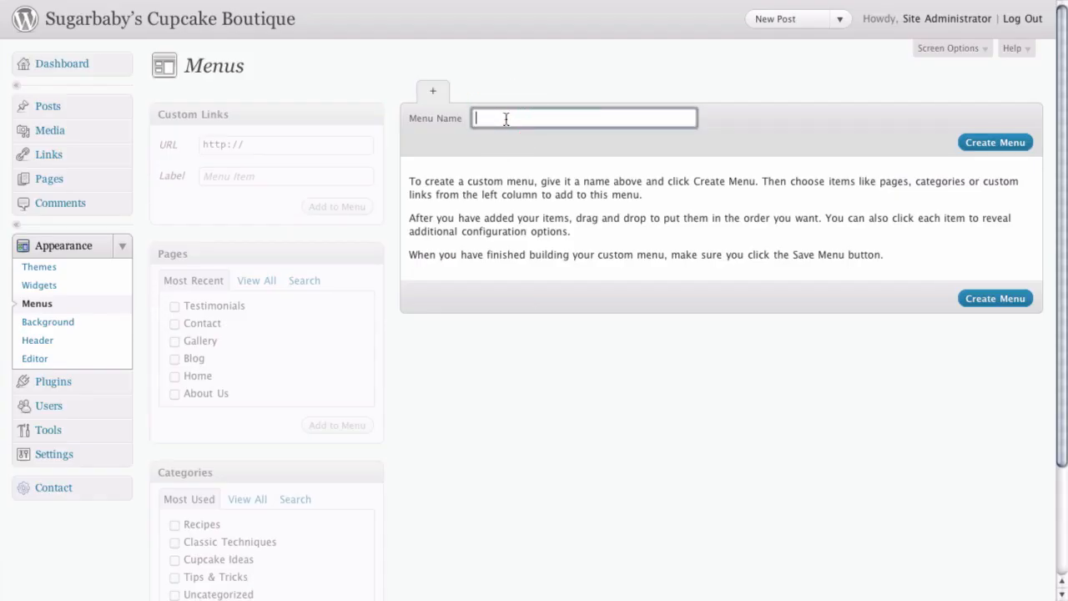
pyautogui.write('Main menu')
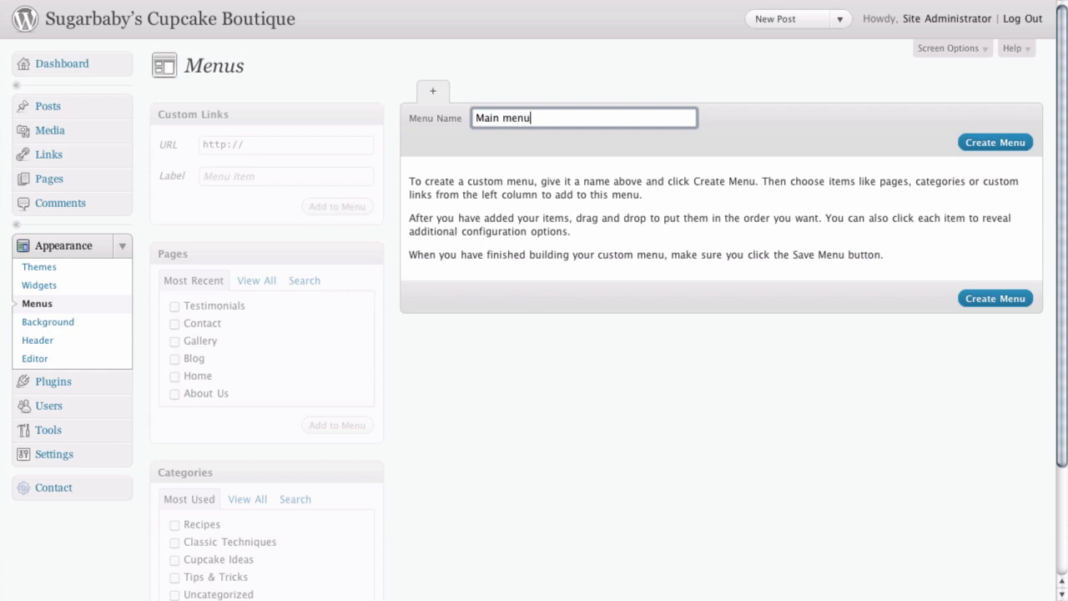
pyautogui.moveTo(767, 134)
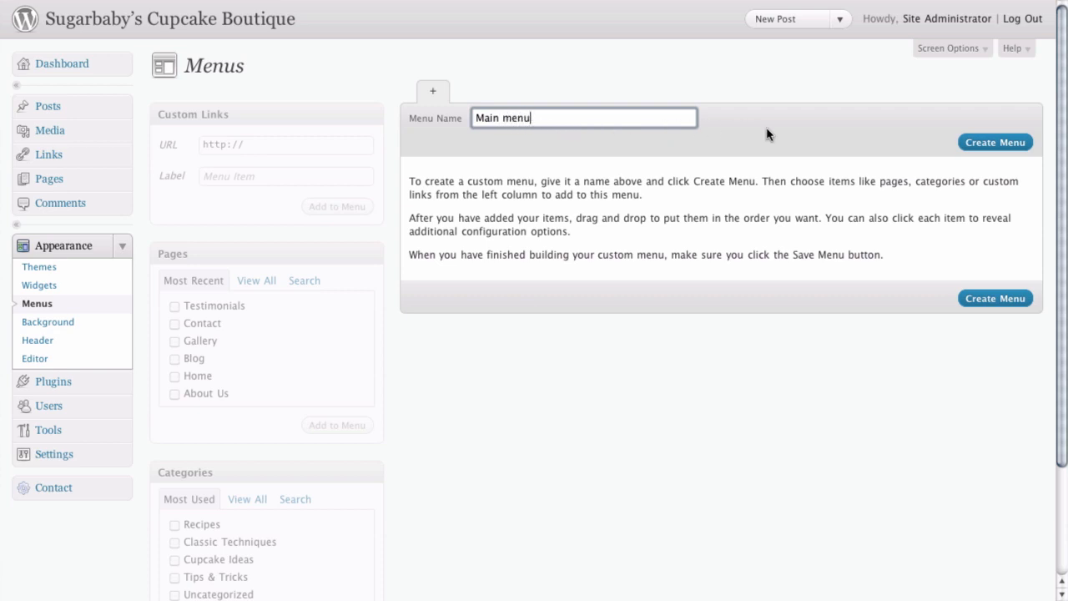
pyautogui.click(978, 142)
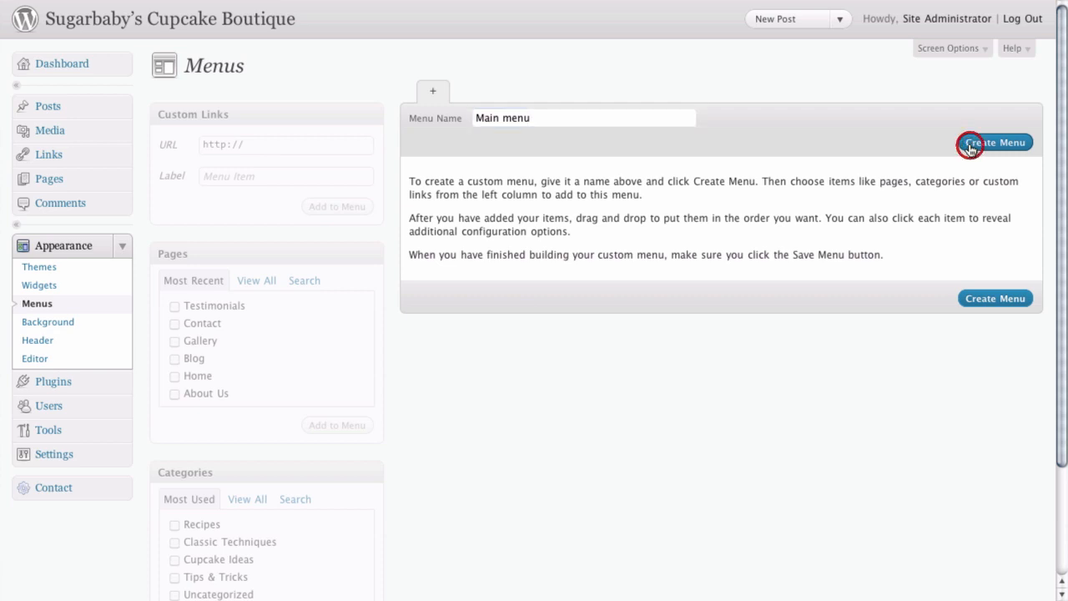
pyautogui.click(994, 142)
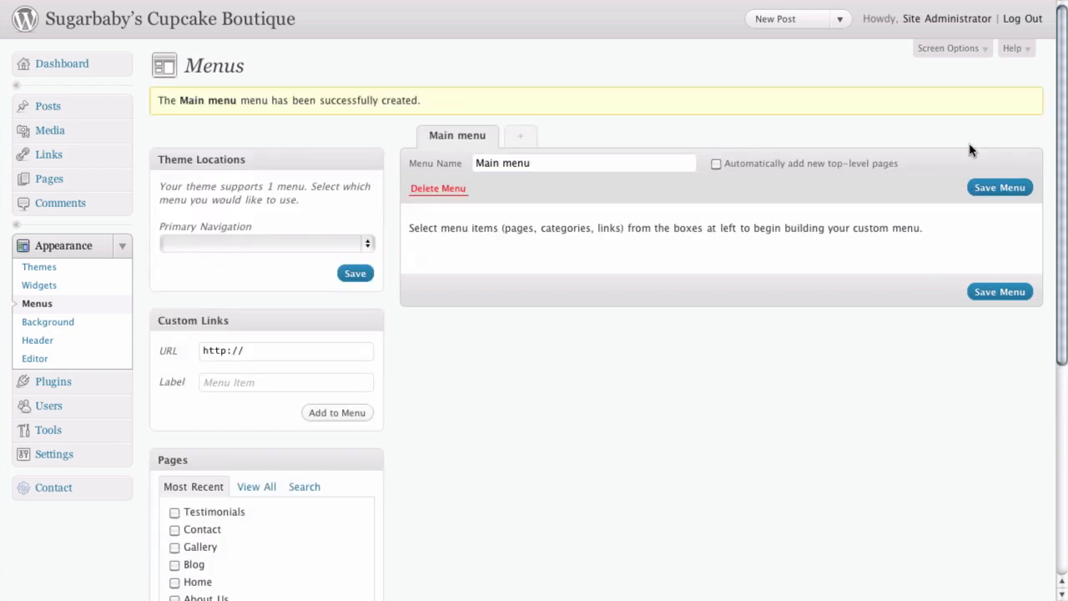
pyautogui.moveTo(234, 220)
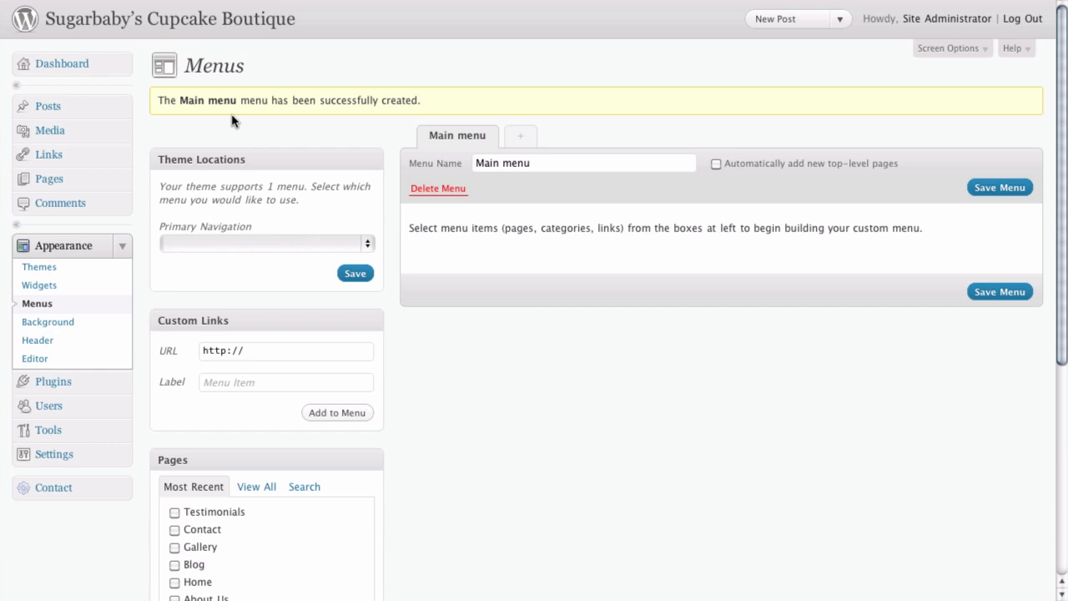
pyautogui.moveTo(267, 123)
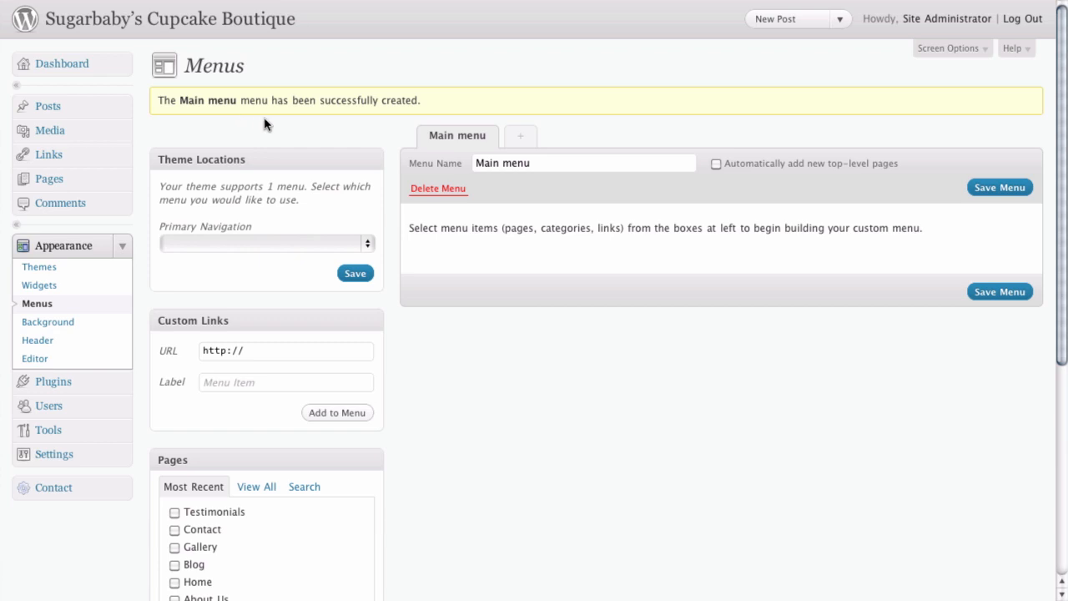
pyautogui.moveTo(327, 140)
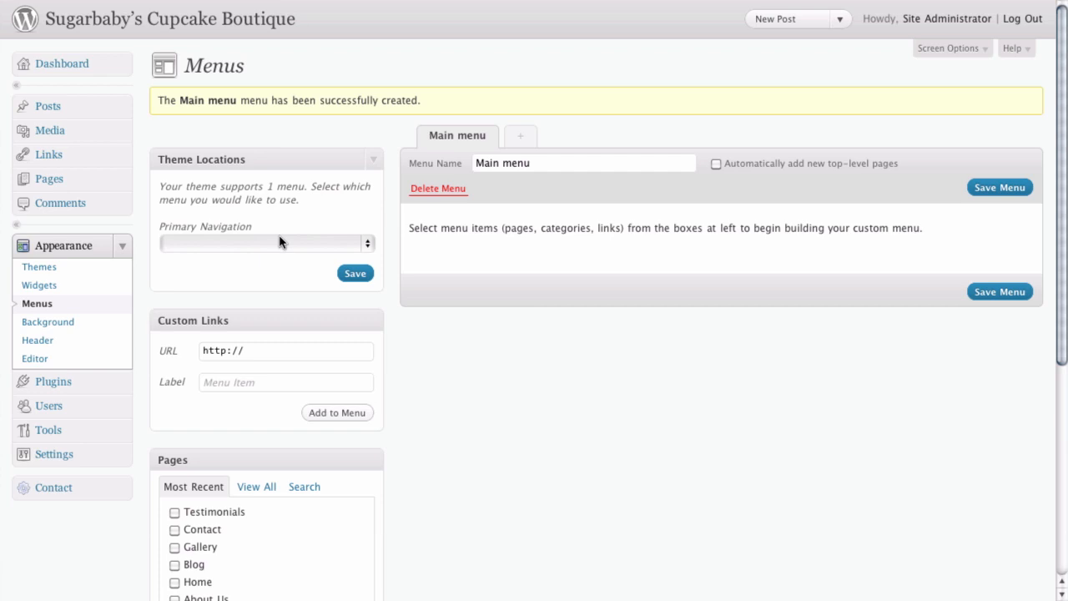
pyautogui.moveTo(224, 240)
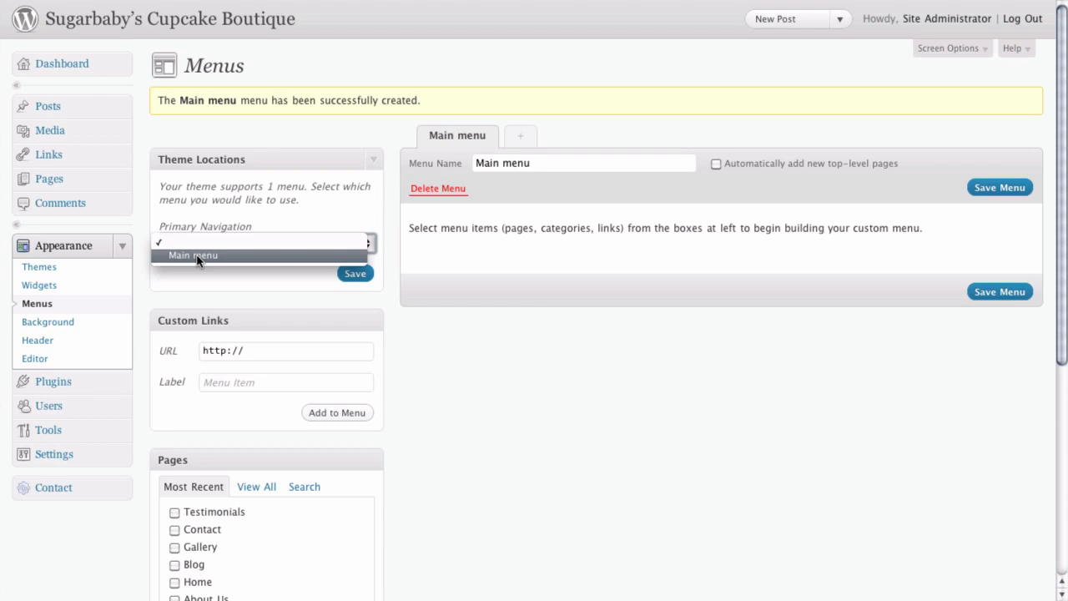
# Choose Main menu as the Primary Navigation under Theme Locations
pyautogui.click(194, 253)
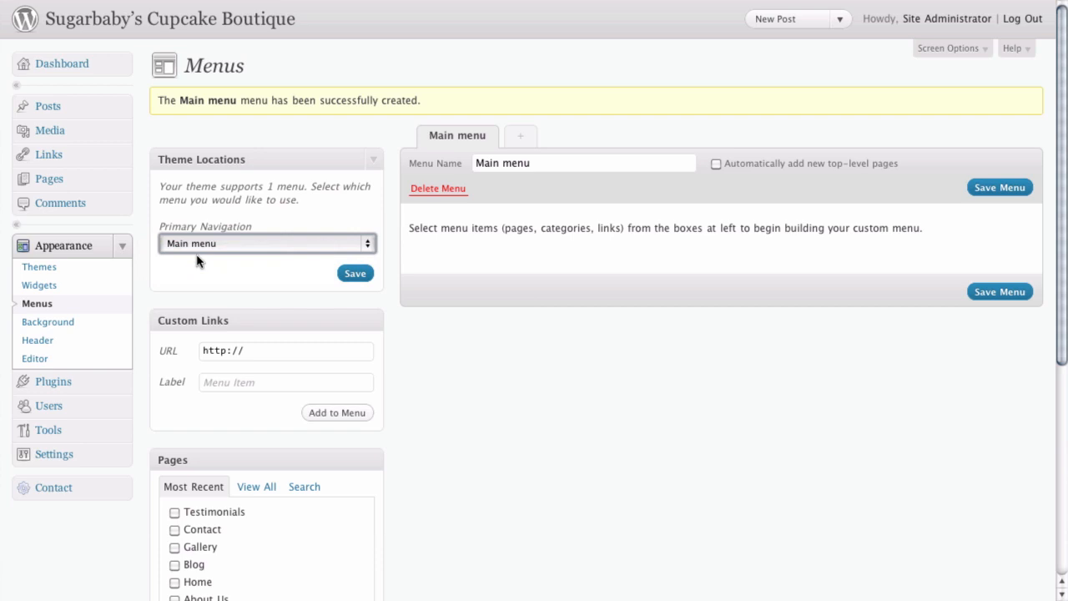
pyautogui.moveTo(204, 272)
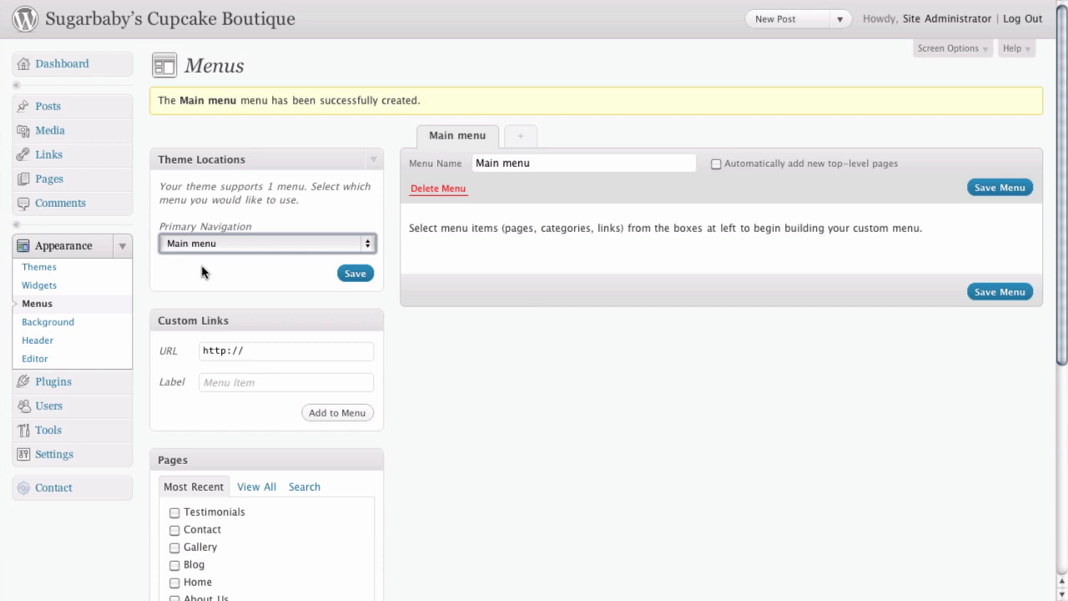
pyautogui.moveTo(314, 278)
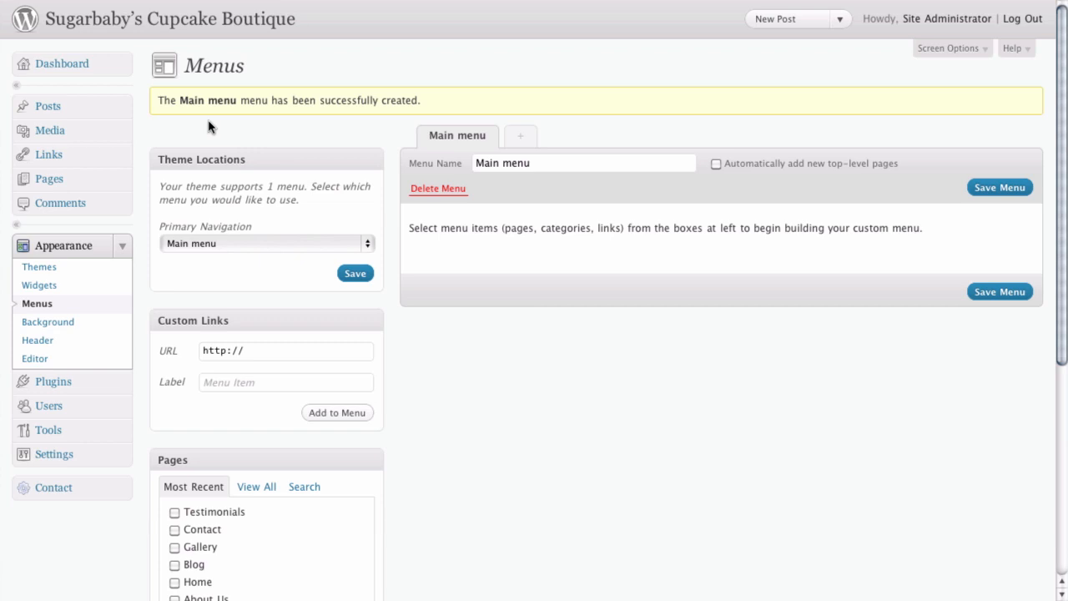
pyautogui.moveTo(434, 337)
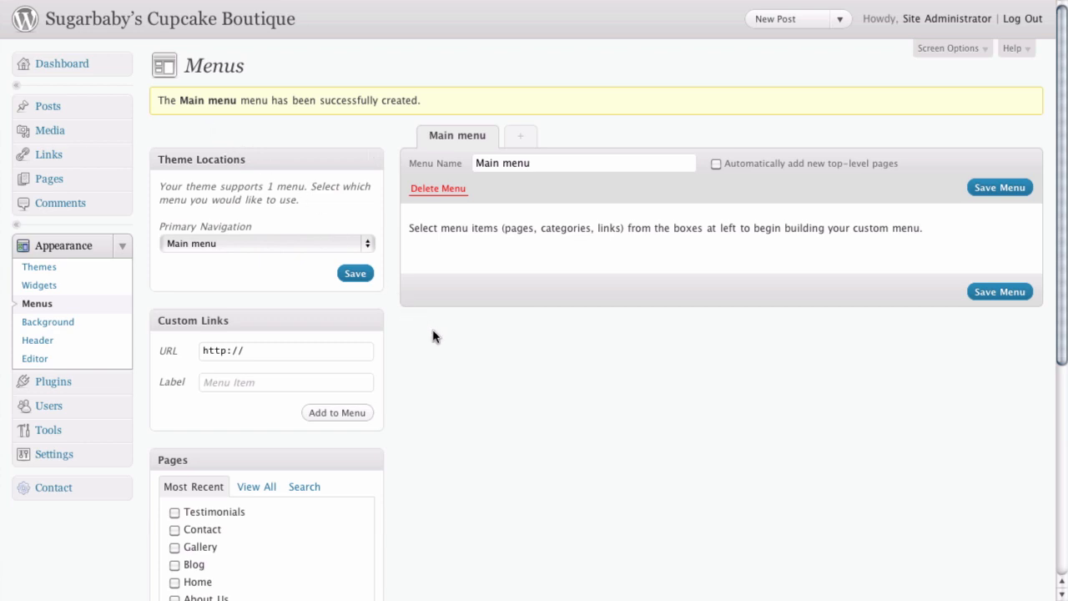
# List all site pages in the Pages box with View All
pyautogui.scroll(-3)
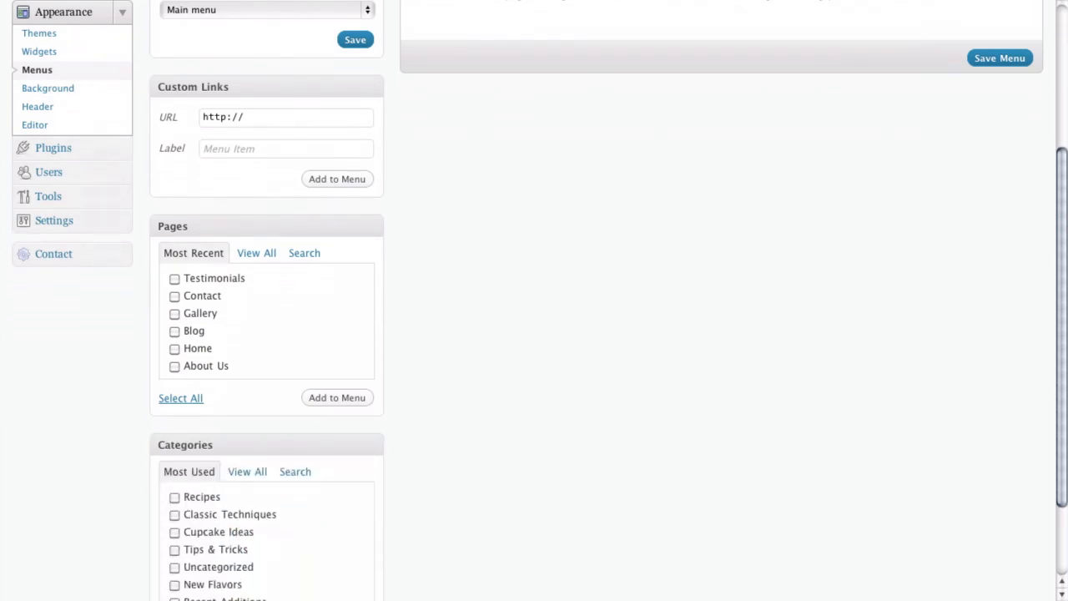
pyautogui.scroll(-3)
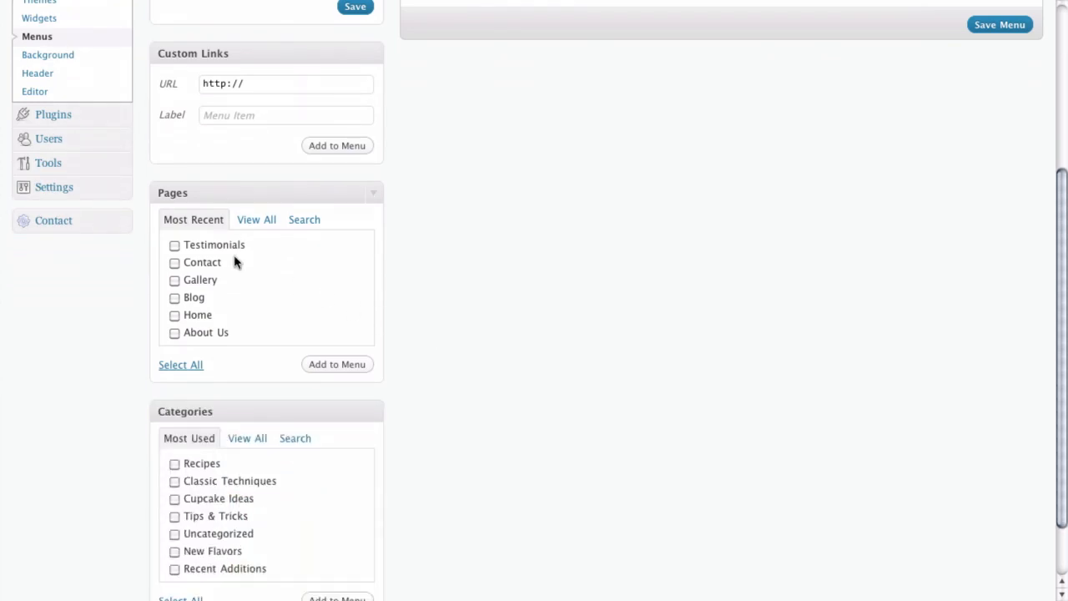
pyautogui.moveTo(190, 241)
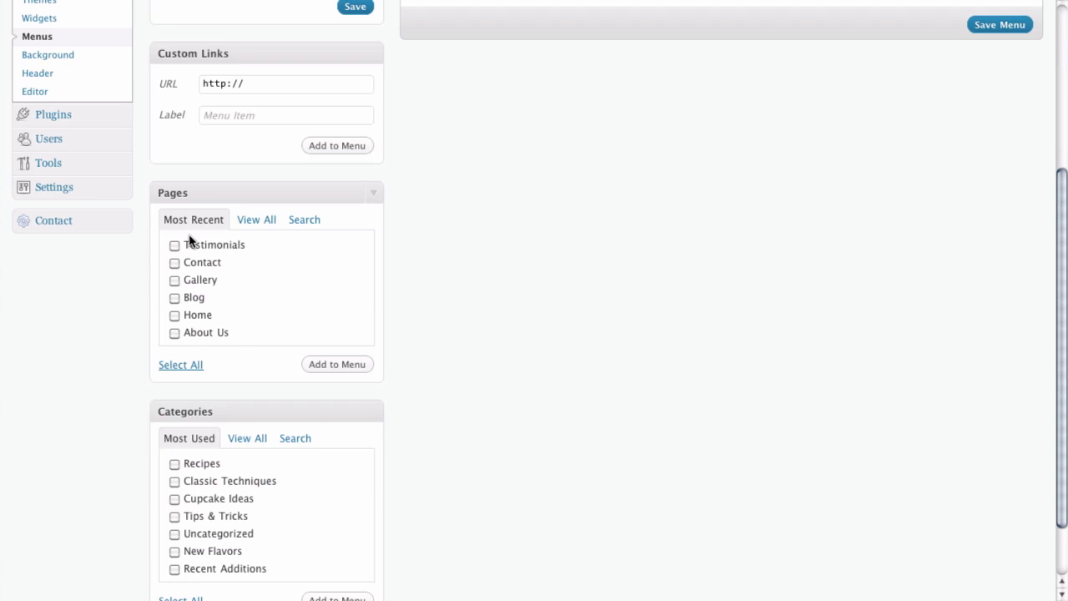
pyautogui.moveTo(175, 282)
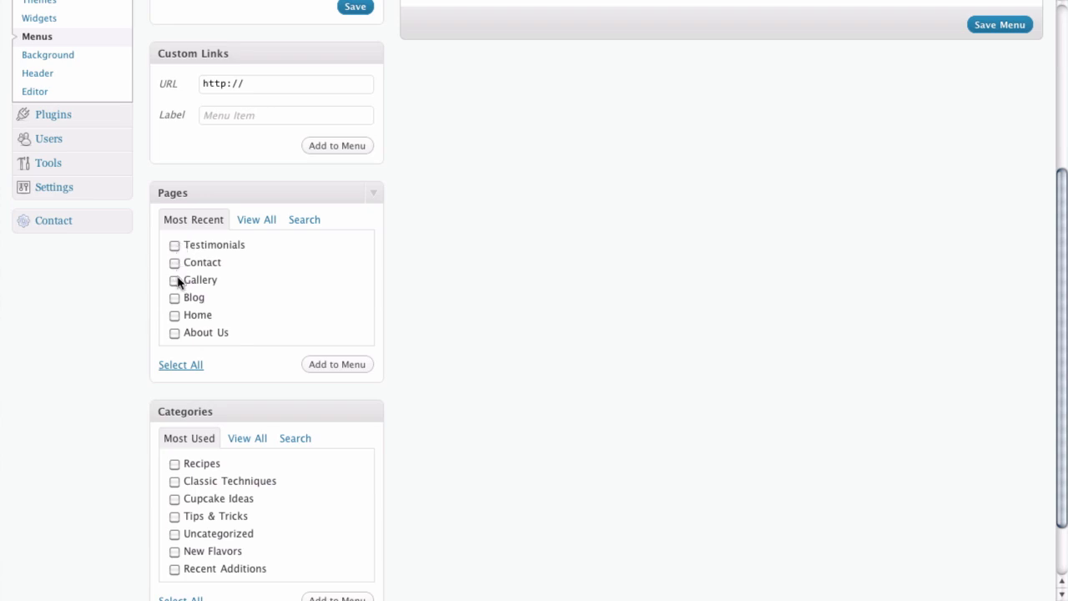
pyautogui.moveTo(253, 332)
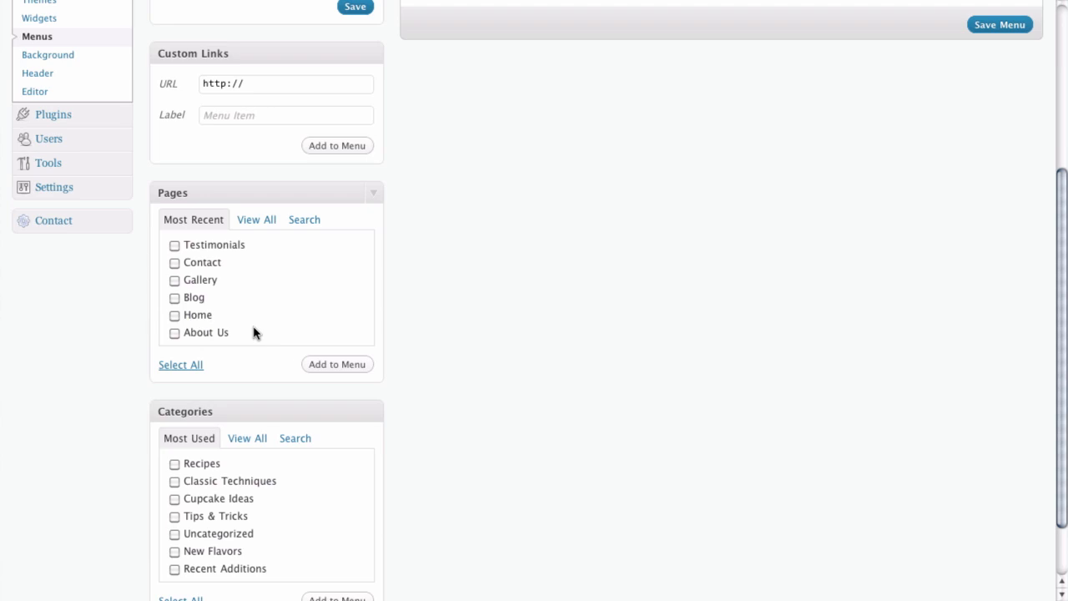
pyautogui.moveTo(250, 304)
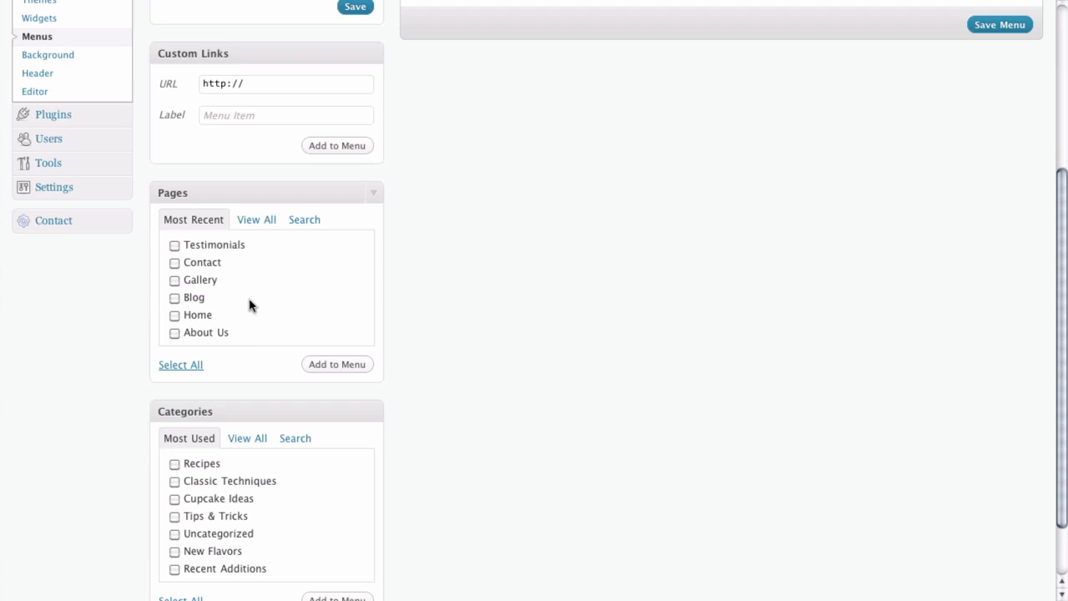
pyautogui.moveTo(264, 230)
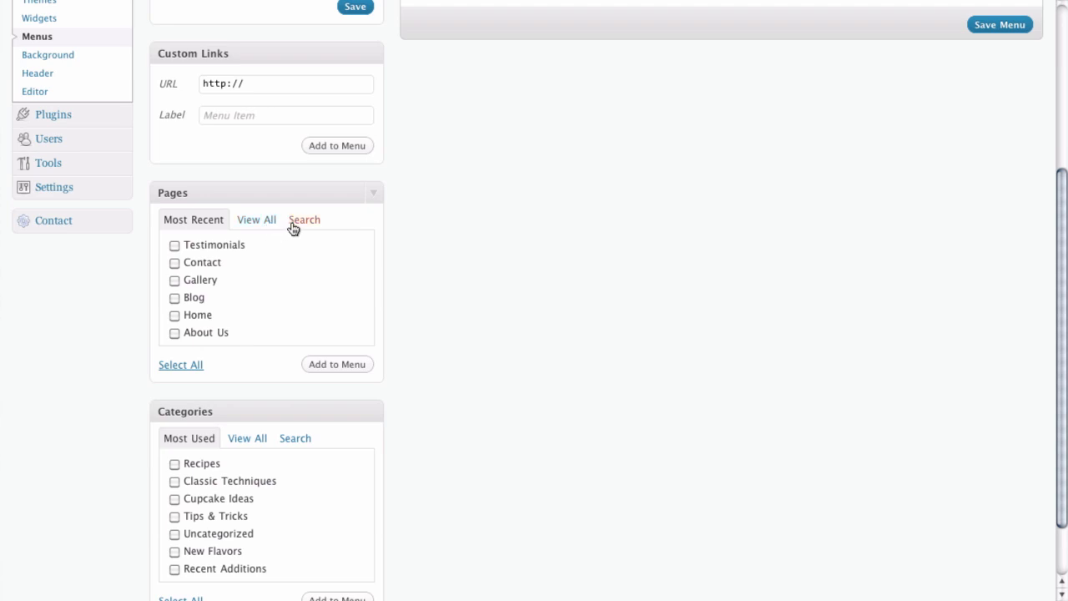
pyautogui.click(304, 218)
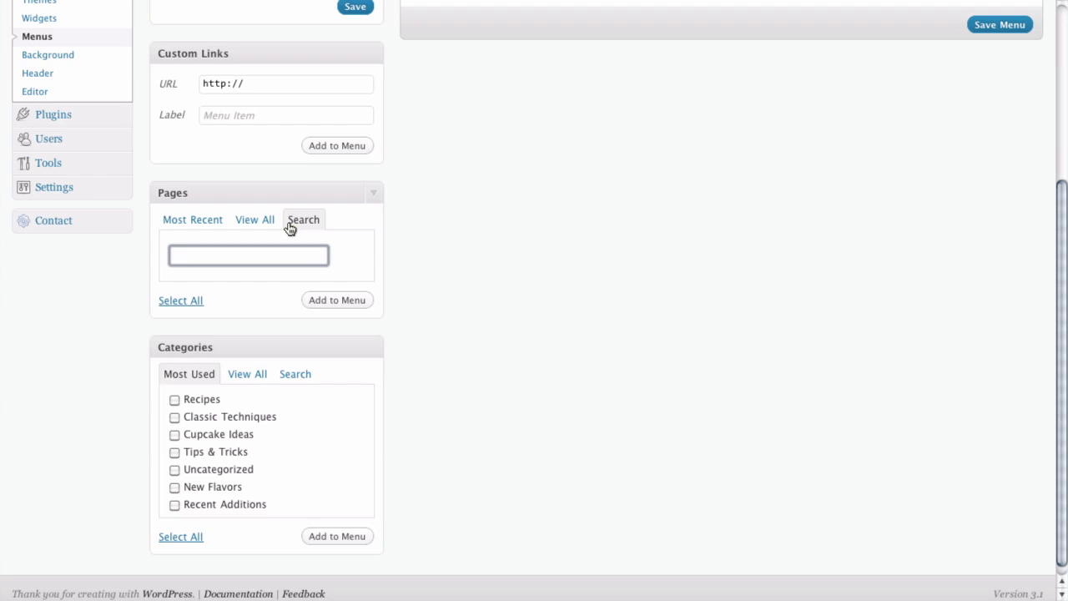
pyautogui.moveTo(253, 227)
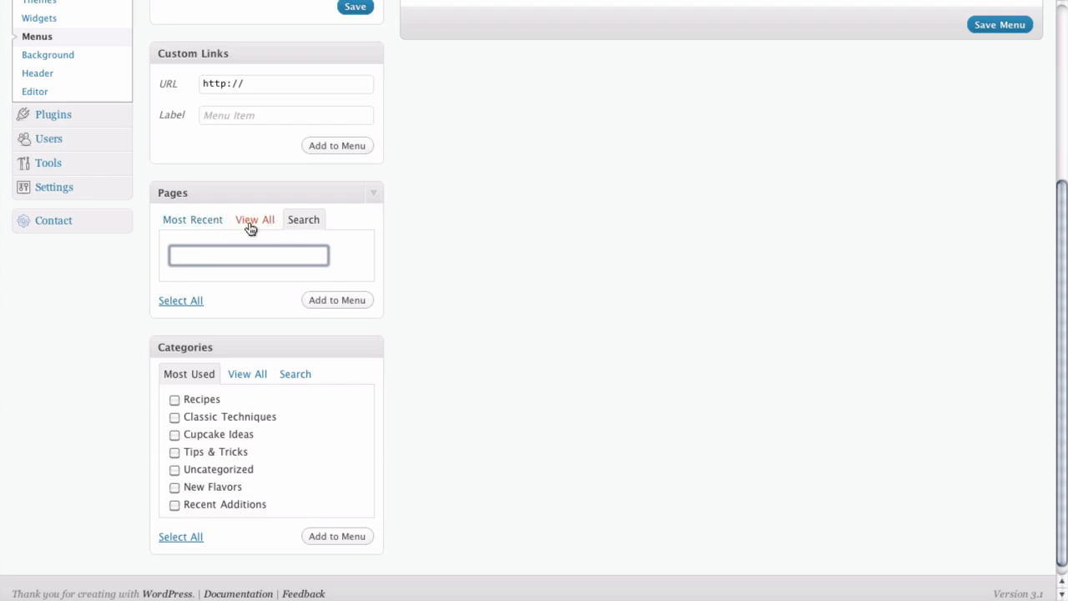
pyautogui.click(254, 220)
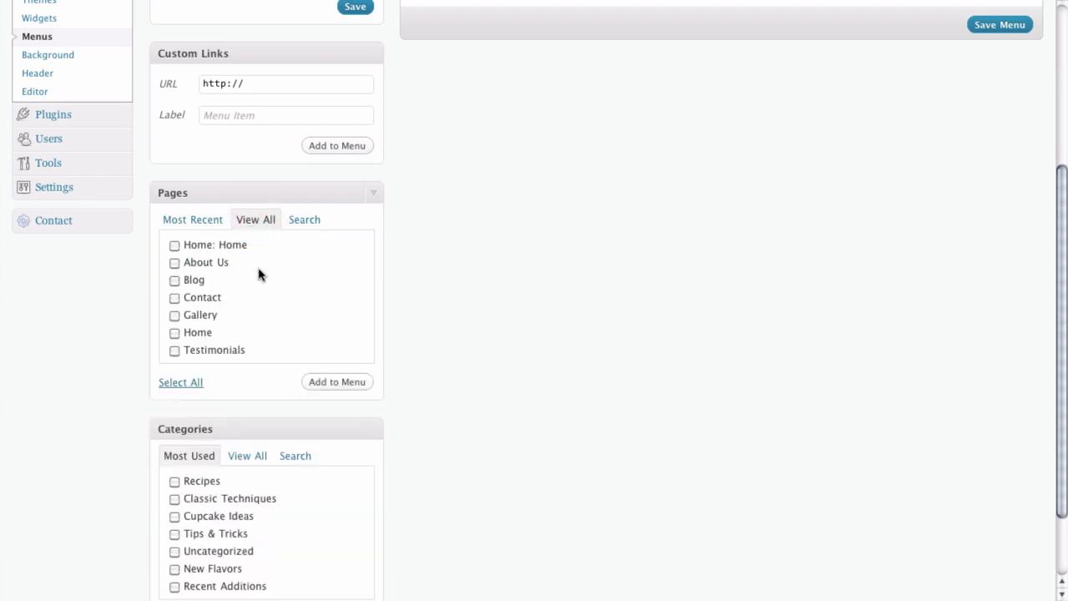
pyautogui.moveTo(257, 280)
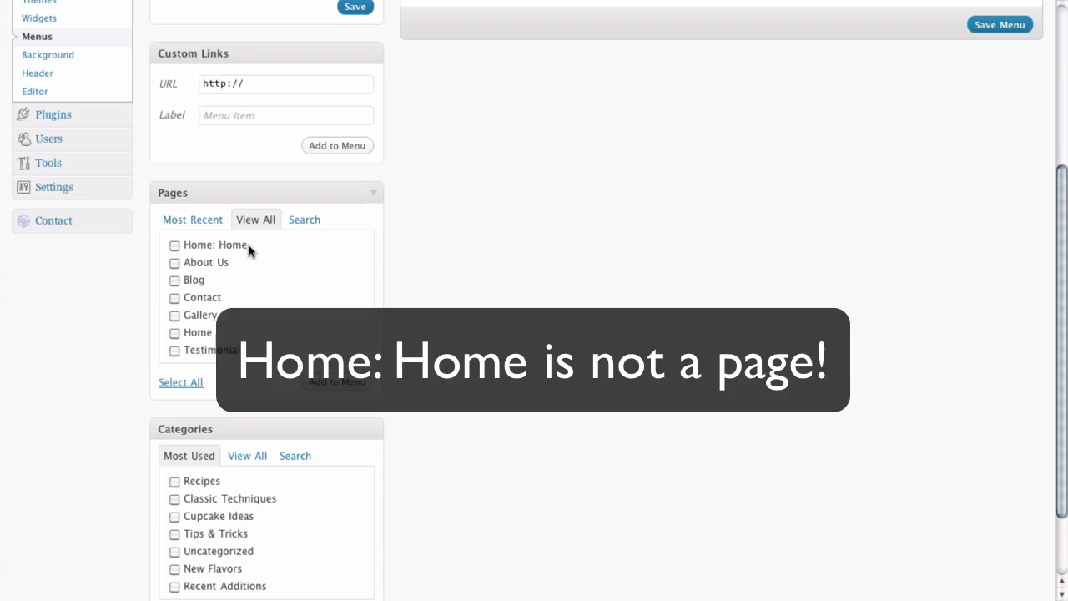
pyautogui.moveTo(240, 258)
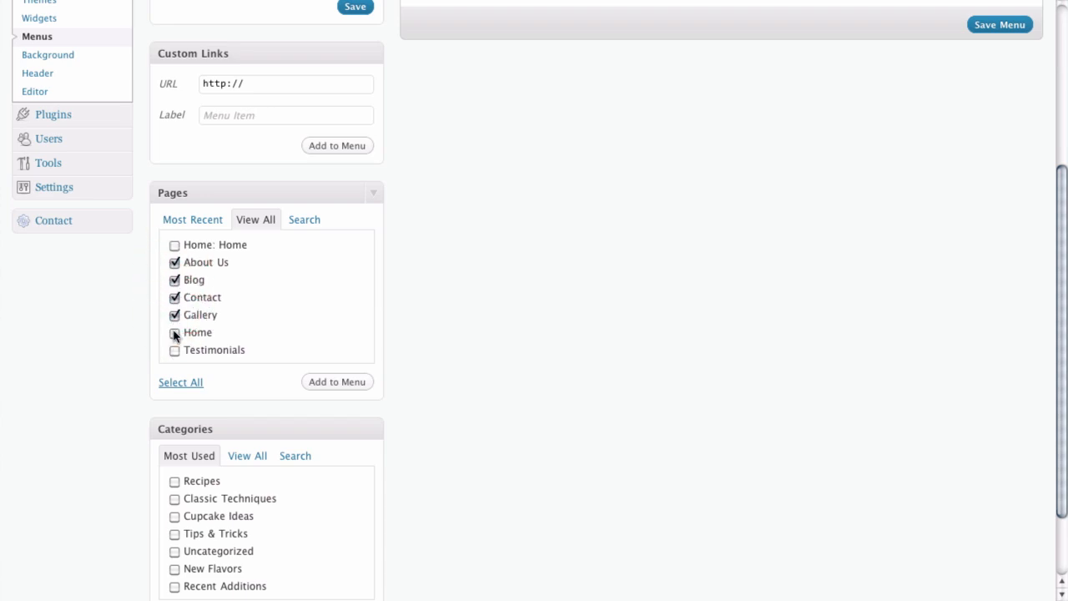
# Add About Us, Blog, Contact, Gallery, Home and Testimonials pages to the Main menu
pyautogui.click(174, 332)
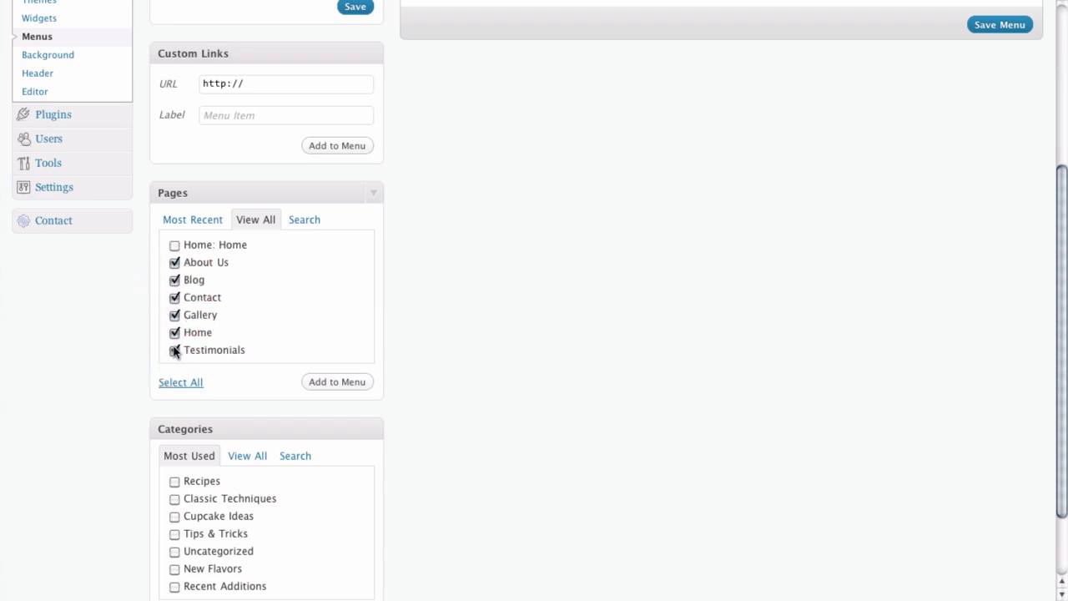
pyautogui.click(173, 351)
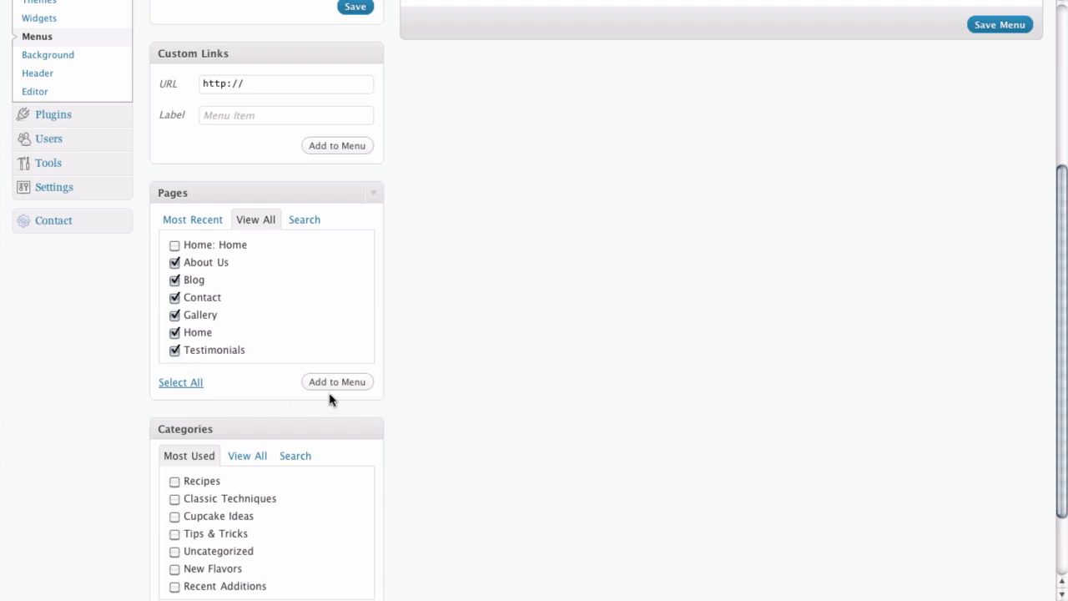
pyautogui.moveTo(332, 394)
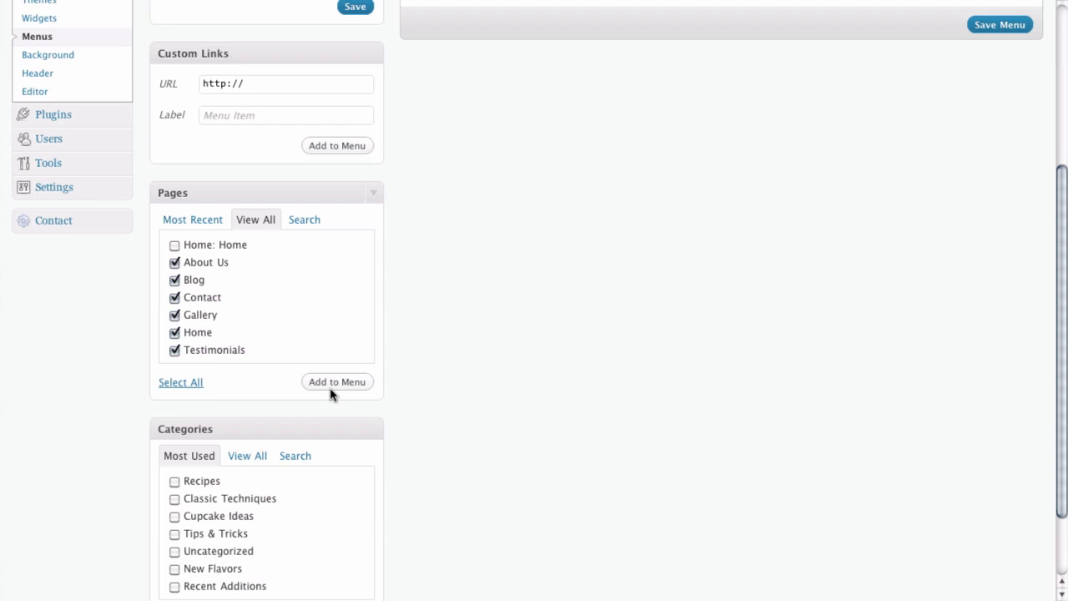
pyautogui.click(337, 381)
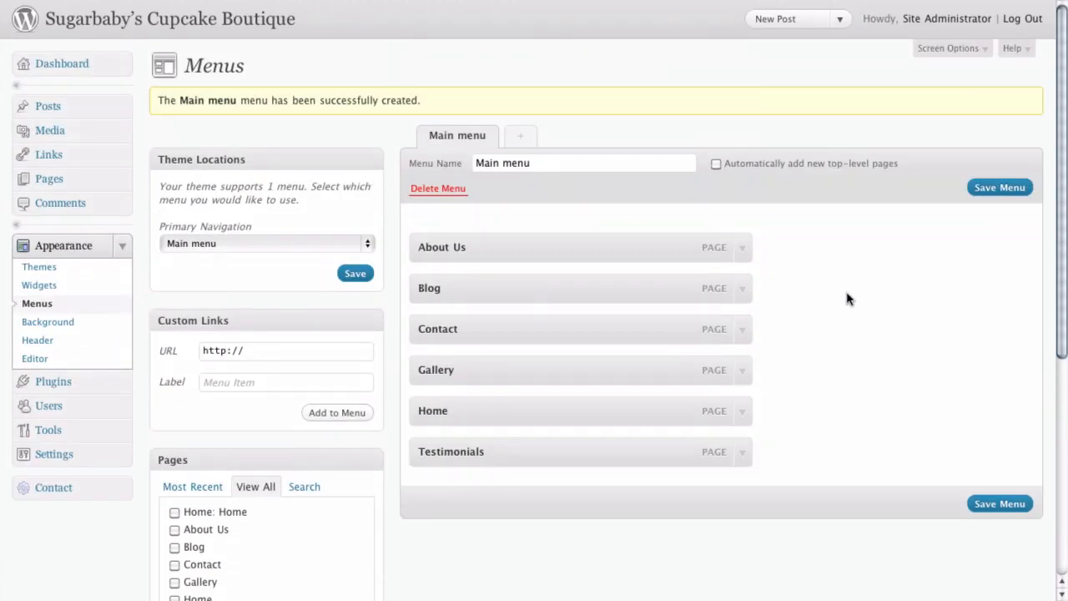
pyautogui.moveTo(491, 250)
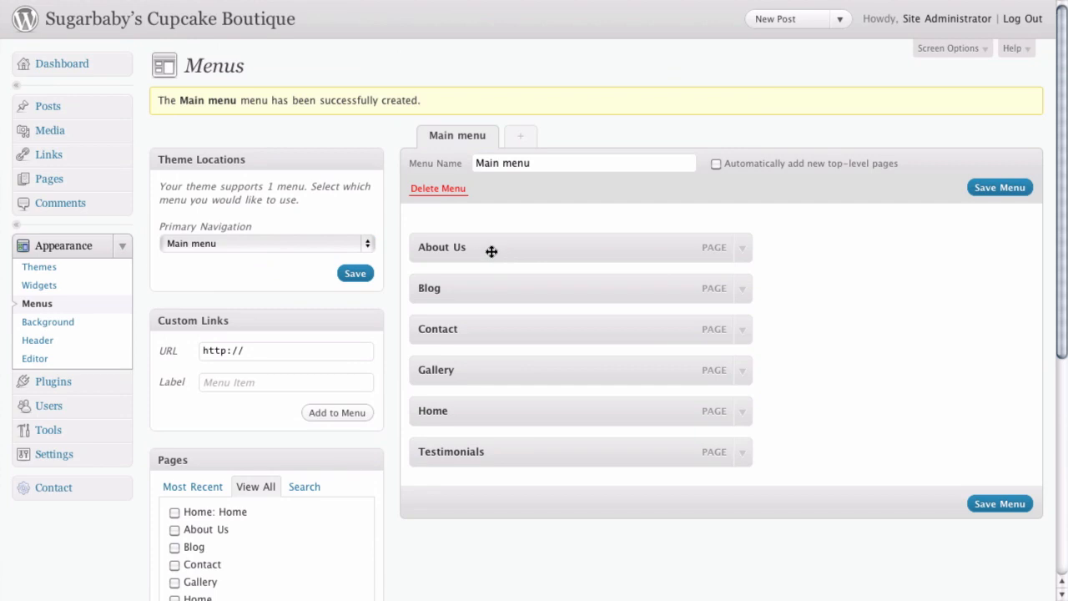
pyautogui.moveTo(516, 250)
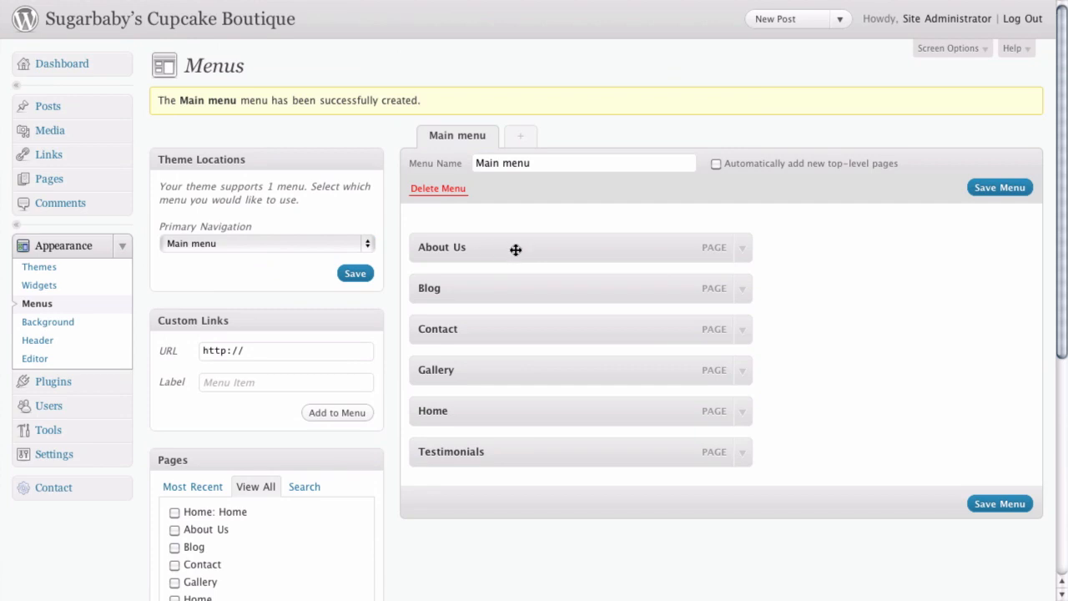
pyautogui.moveTo(510, 287)
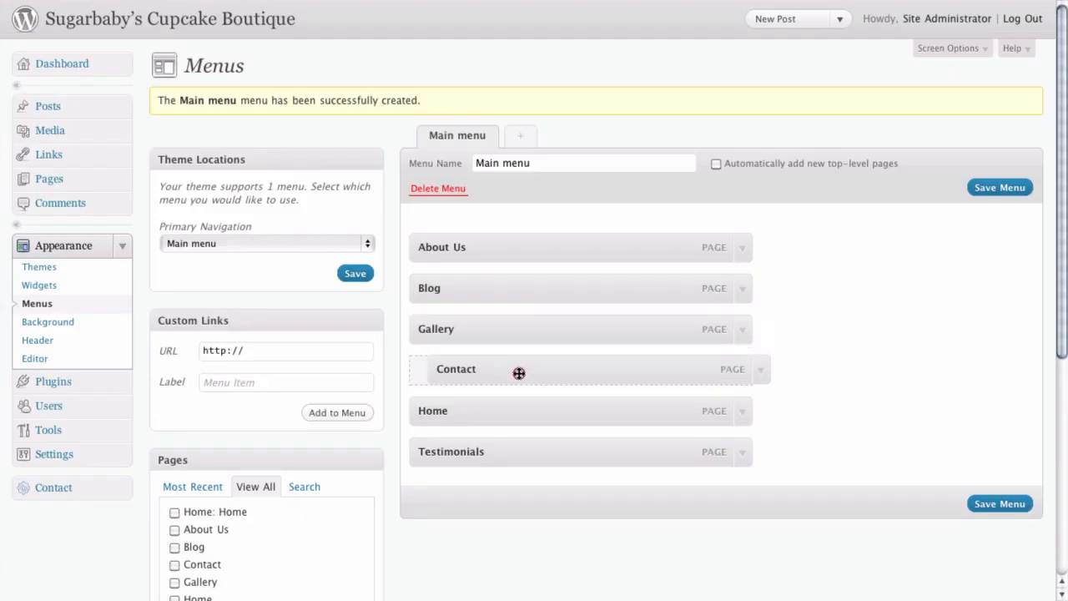
# Drag Home to the top with About Us following it, moving Contact up as well
pyautogui.moveTo(517, 373); pyautogui.dragTo(644, 275)
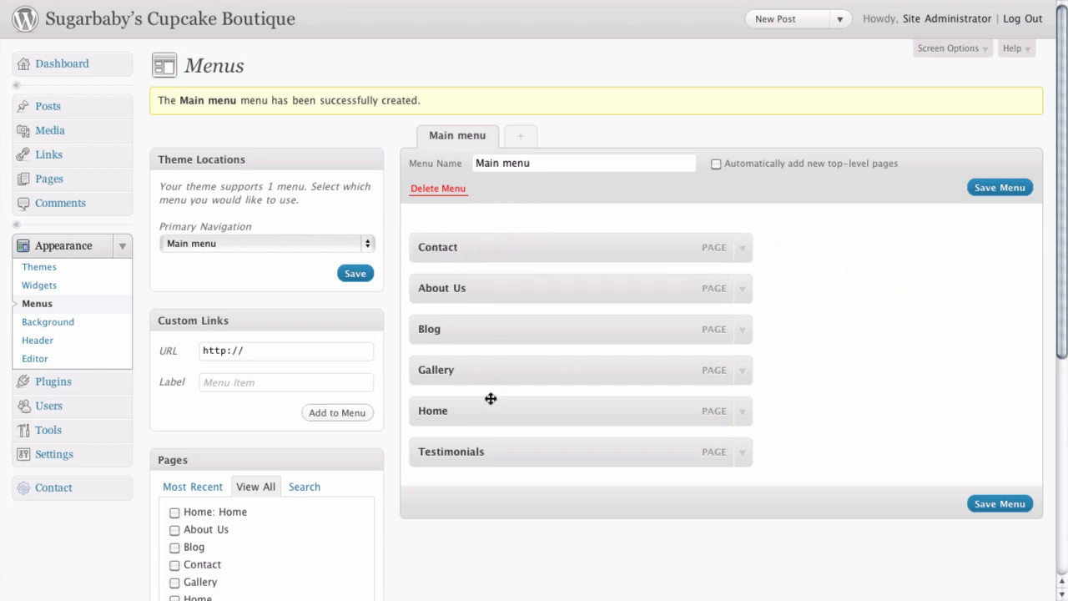
pyautogui.moveTo(491, 410); pyautogui.dragTo(482, 237)
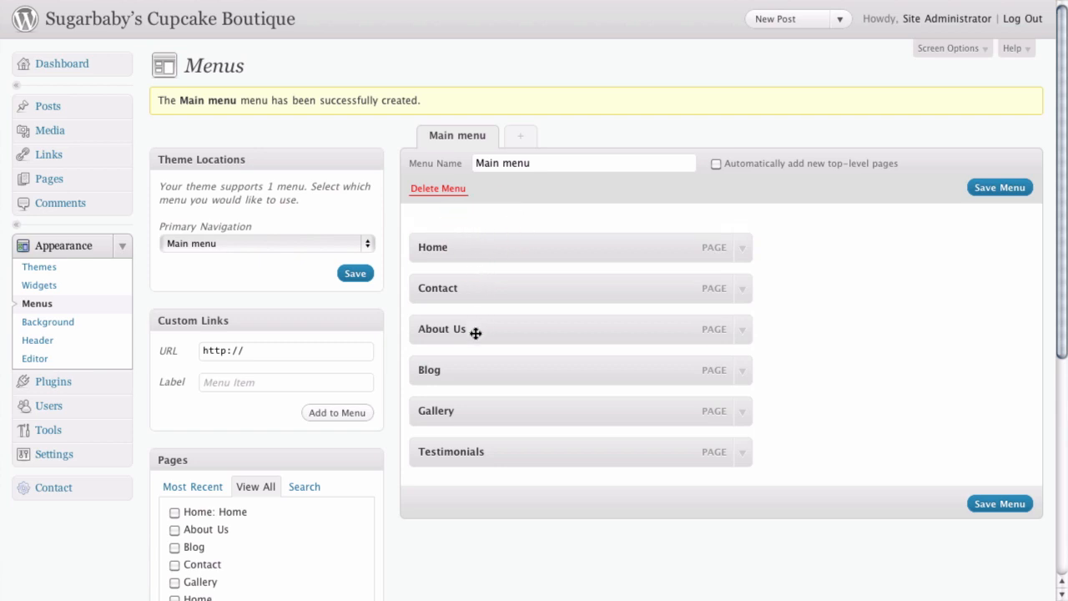
pyautogui.moveTo(477, 327)
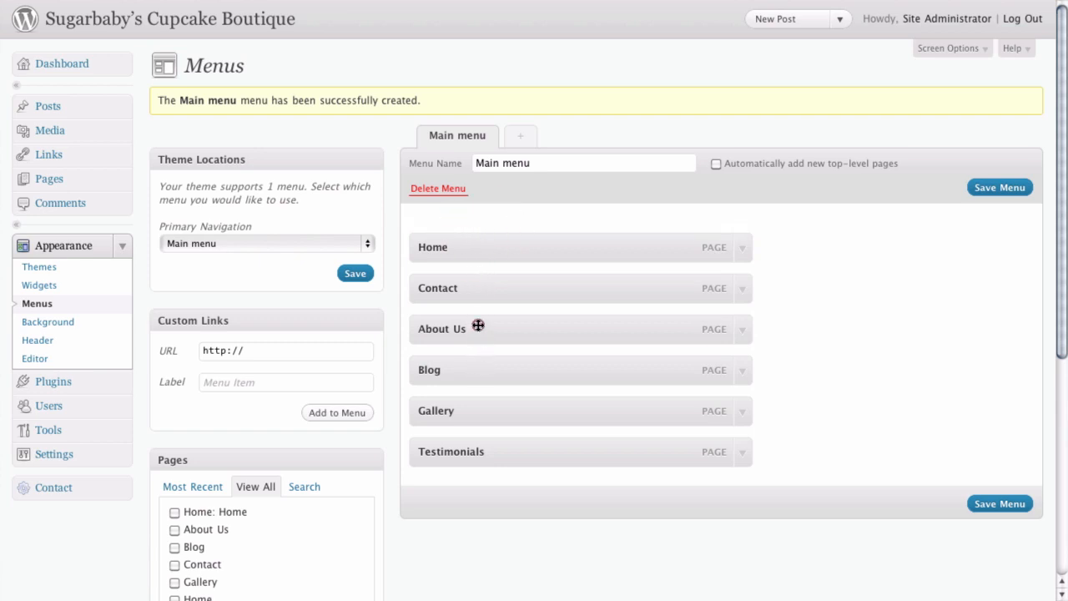
pyautogui.moveTo(477, 326); pyautogui.dragTo(470, 287)
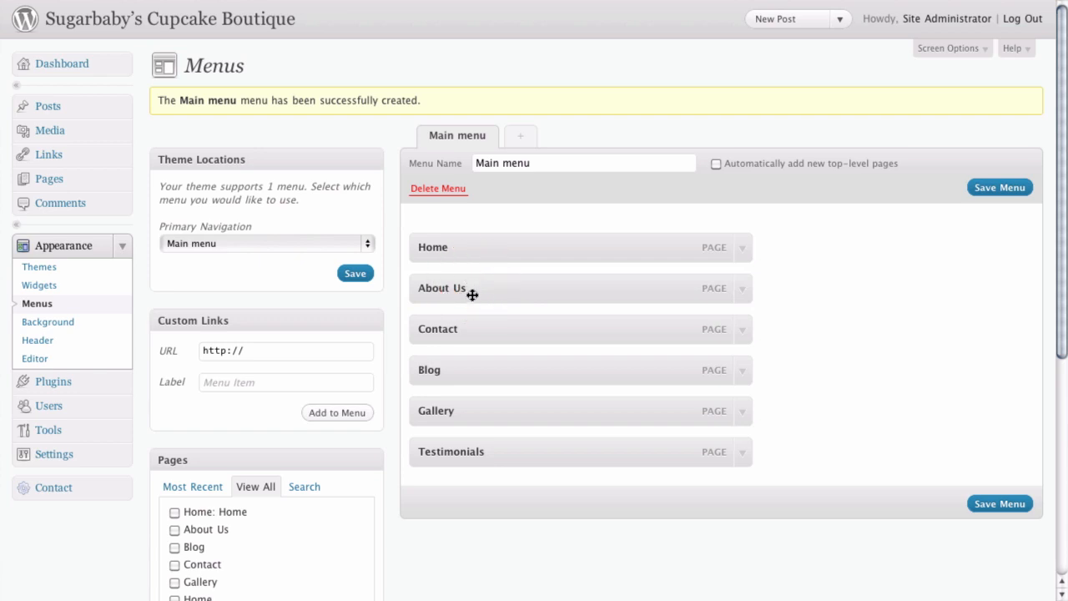
pyautogui.moveTo(468, 404)
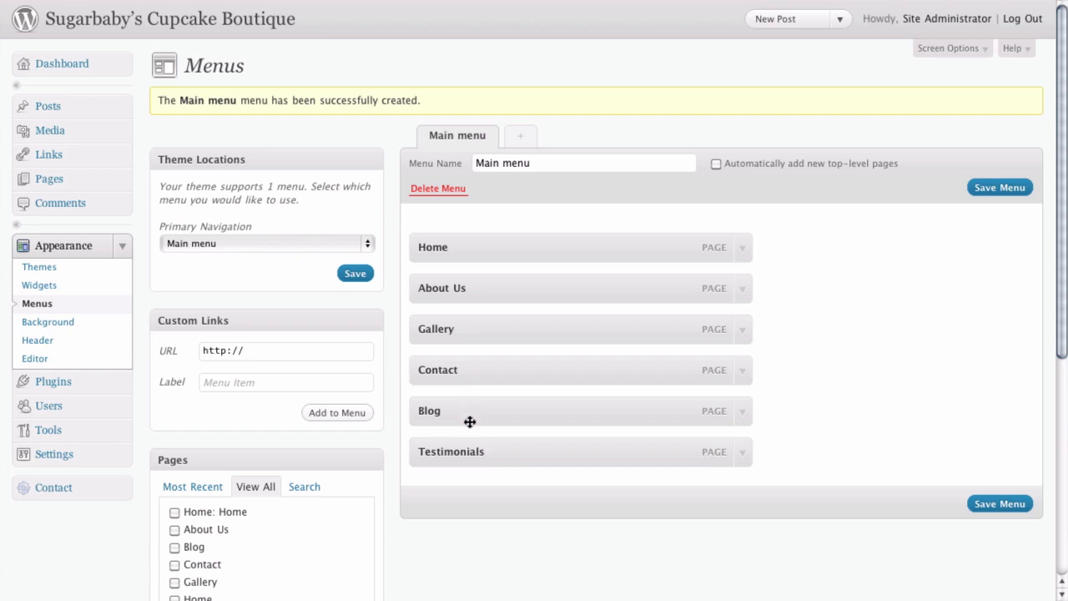
# Place Testimonials just below About Us and indent it as its sub-item
pyautogui.moveTo(471, 450); pyautogui.dragTo(514, 442)
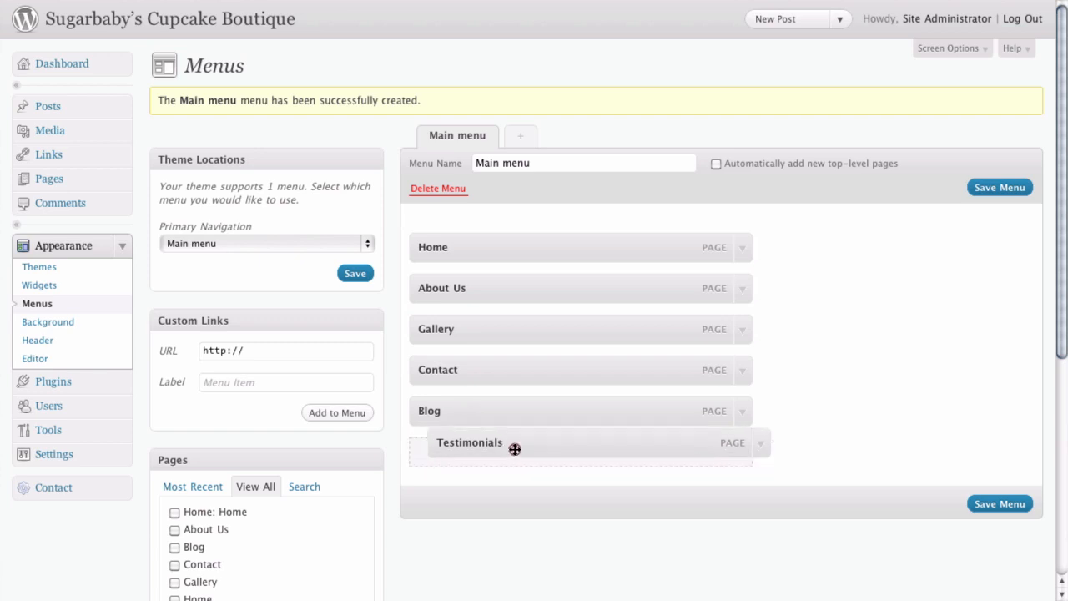
pyautogui.moveTo(514, 448); pyautogui.dragTo(488, 287)
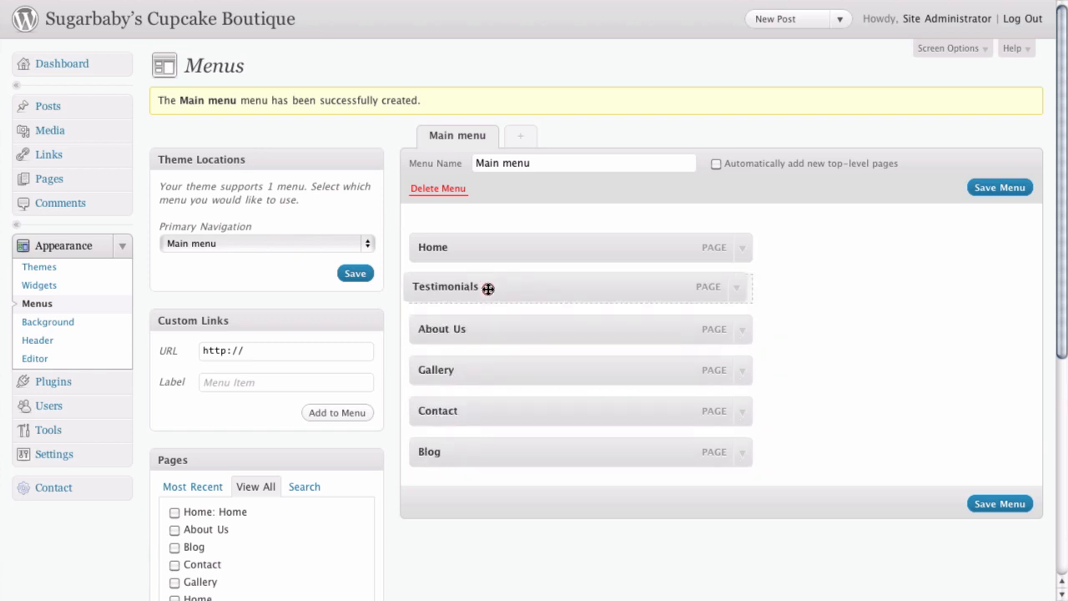
pyautogui.moveTo(488, 288); pyautogui.dragTo(516, 332)
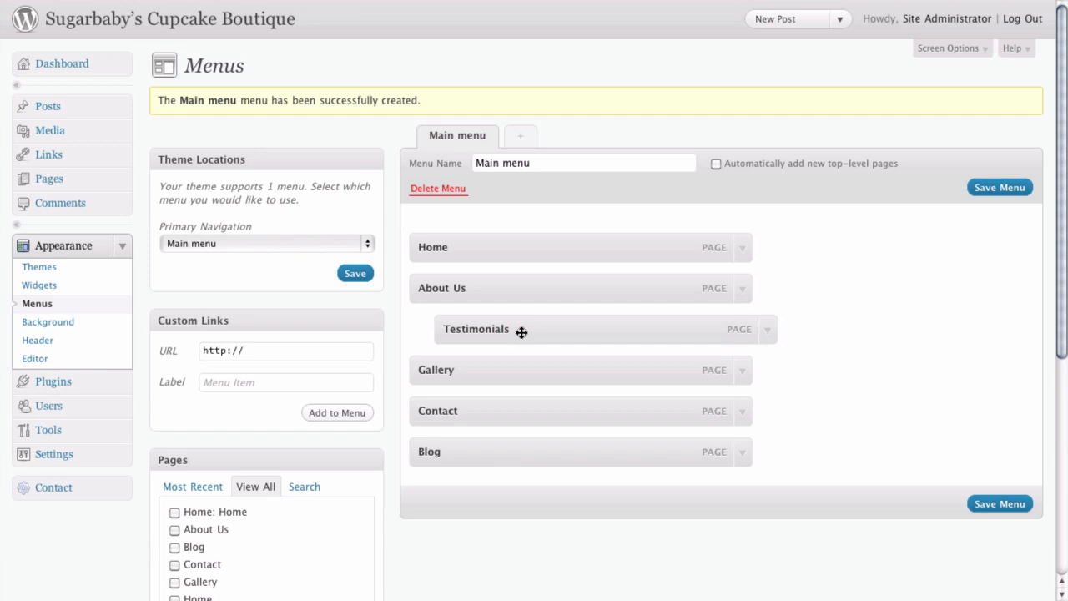
pyautogui.moveTo(495, 320)
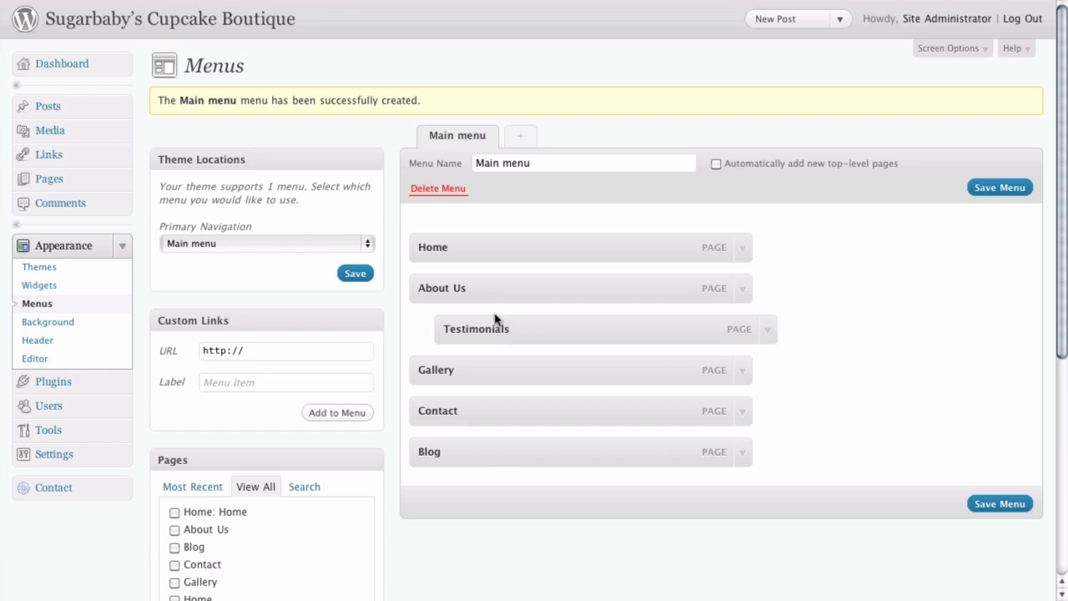
pyautogui.moveTo(535, 352)
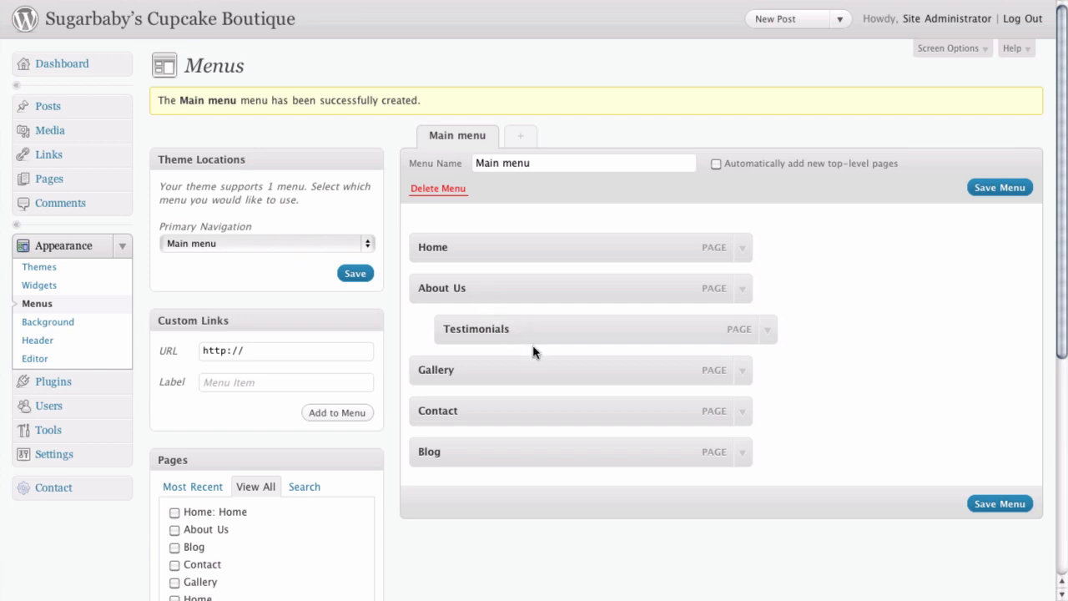
pyautogui.moveTo(818, 332)
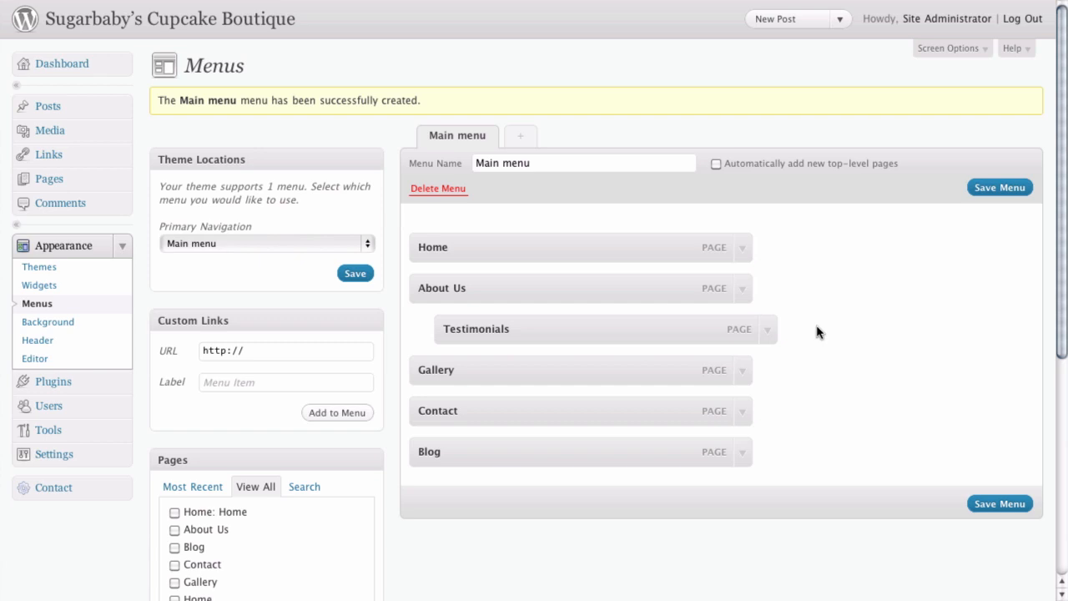
pyautogui.moveTo(634, 334)
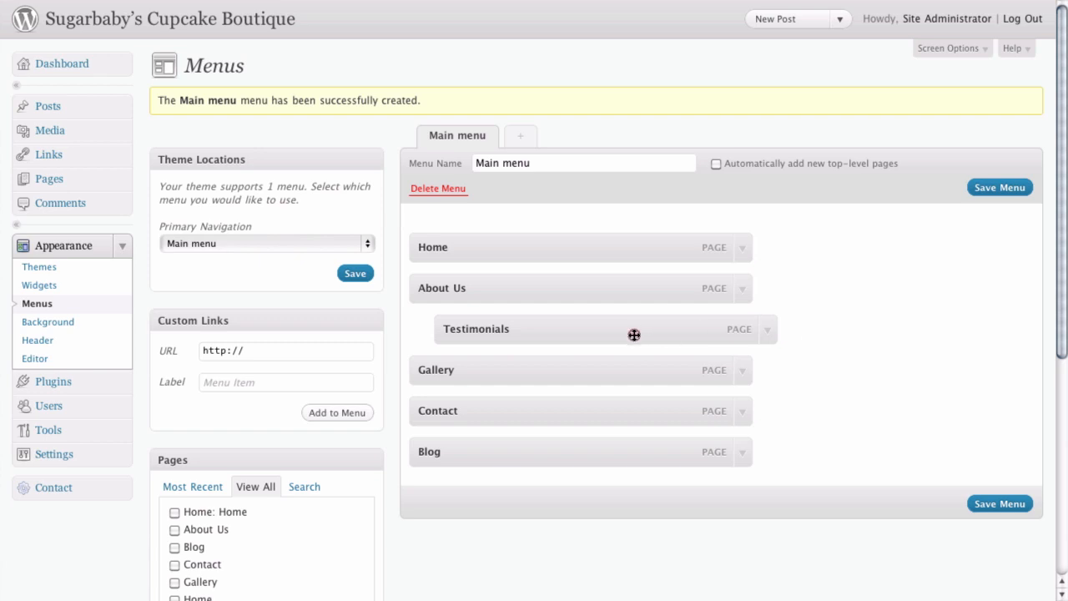
pyautogui.moveTo(634, 334); pyautogui.dragTo(608, 324)
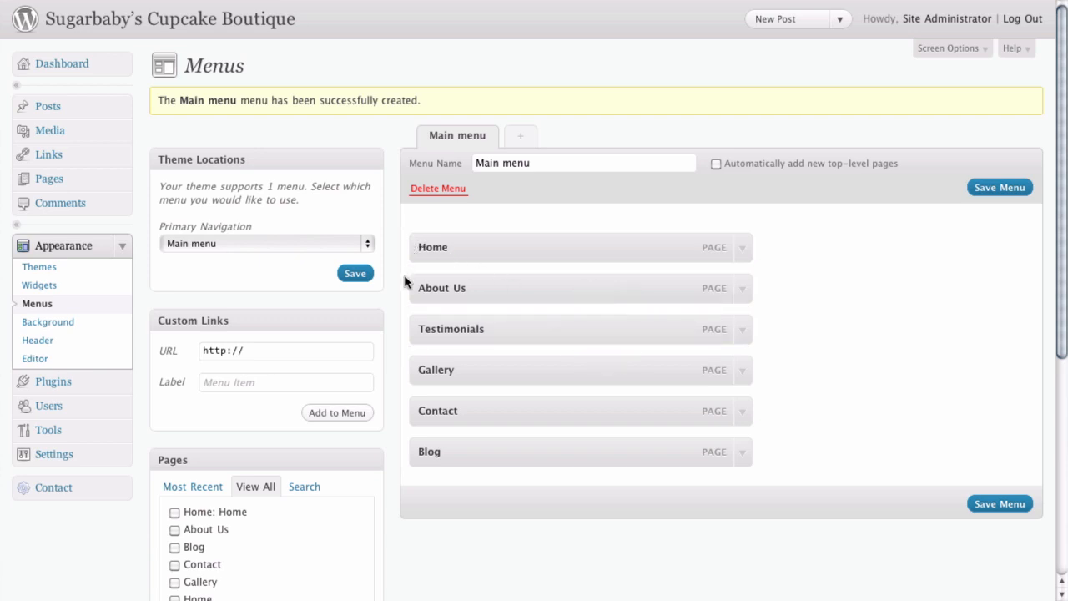
pyautogui.moveTo(409, 345)
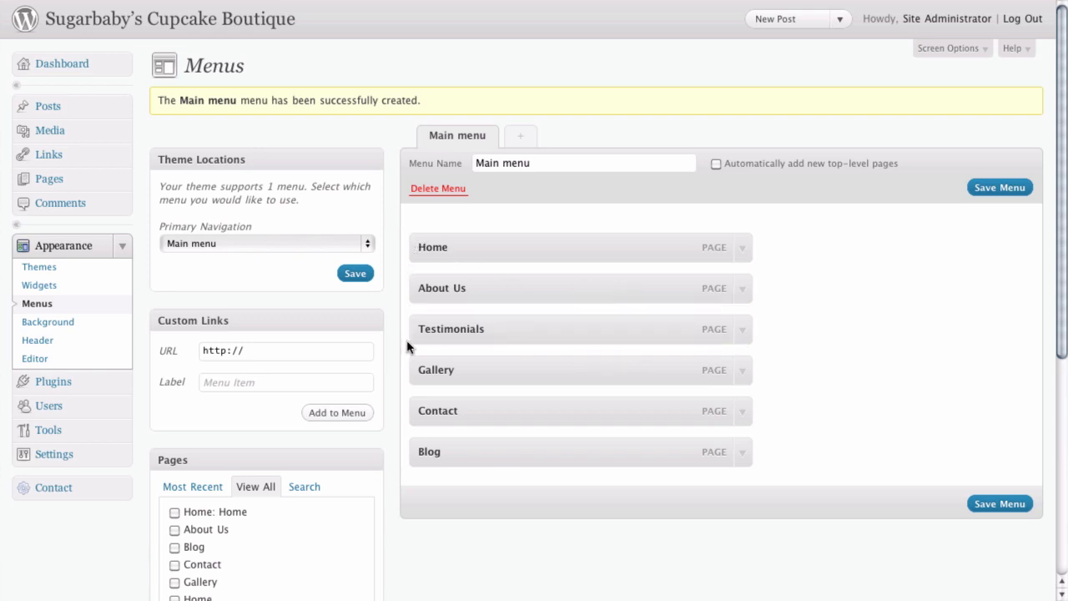
pyautogui.moveTo(451, 328); pyautogui.dragTo(516, 319)
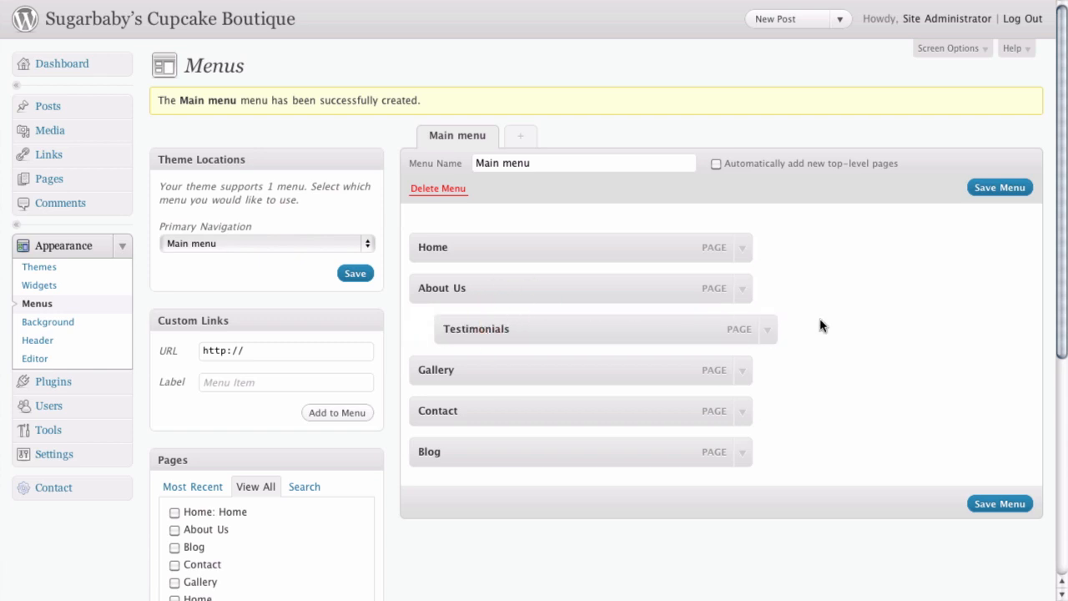
pyautogui.moveTo(881, 267)
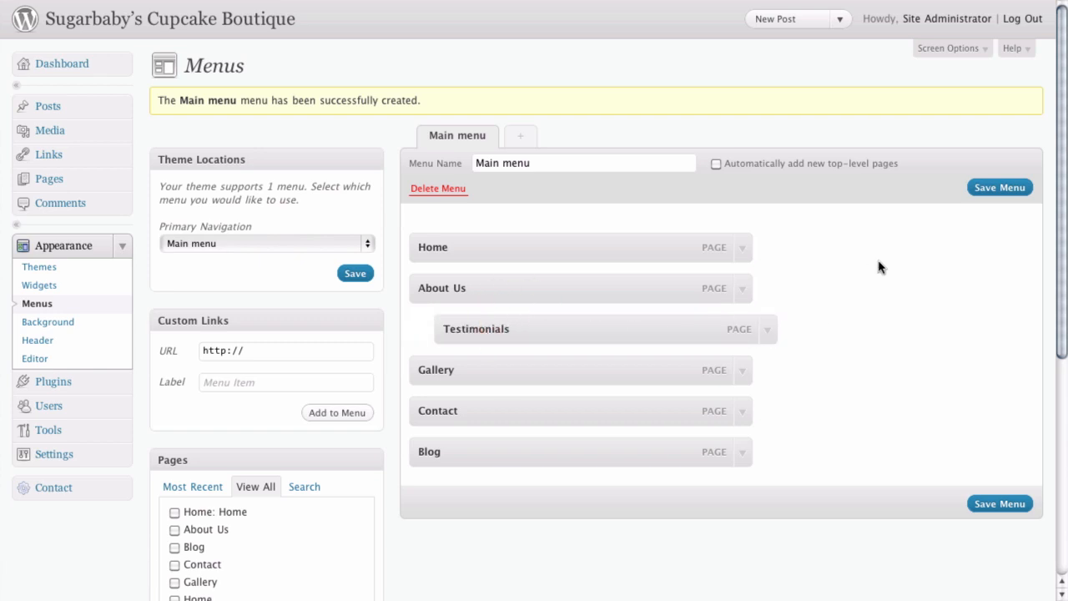
pyautogui.click(1001, 183)
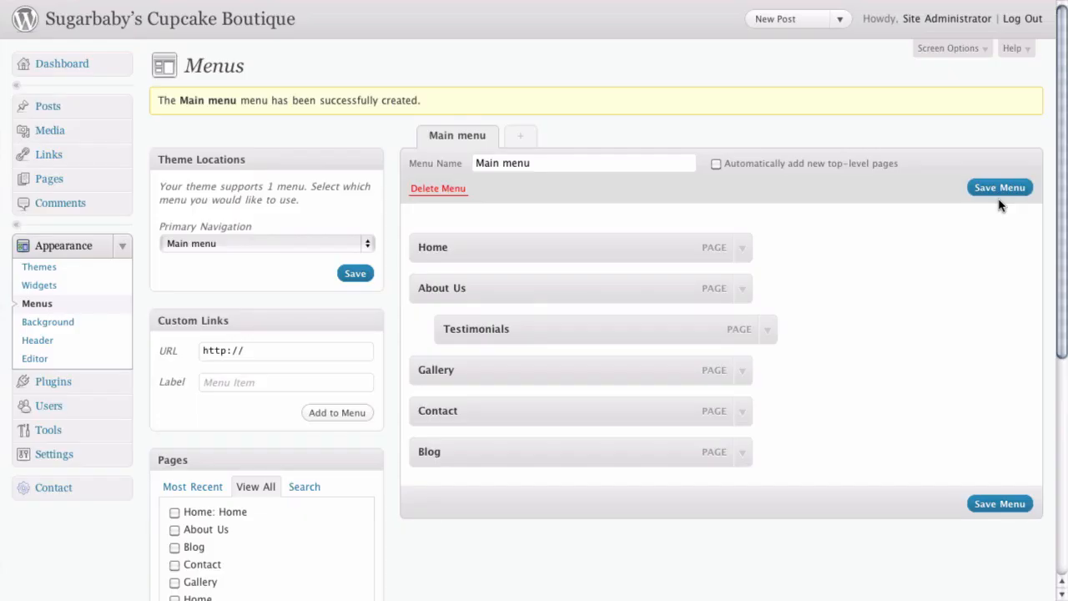
pyautogui.moveTo(999, 198)
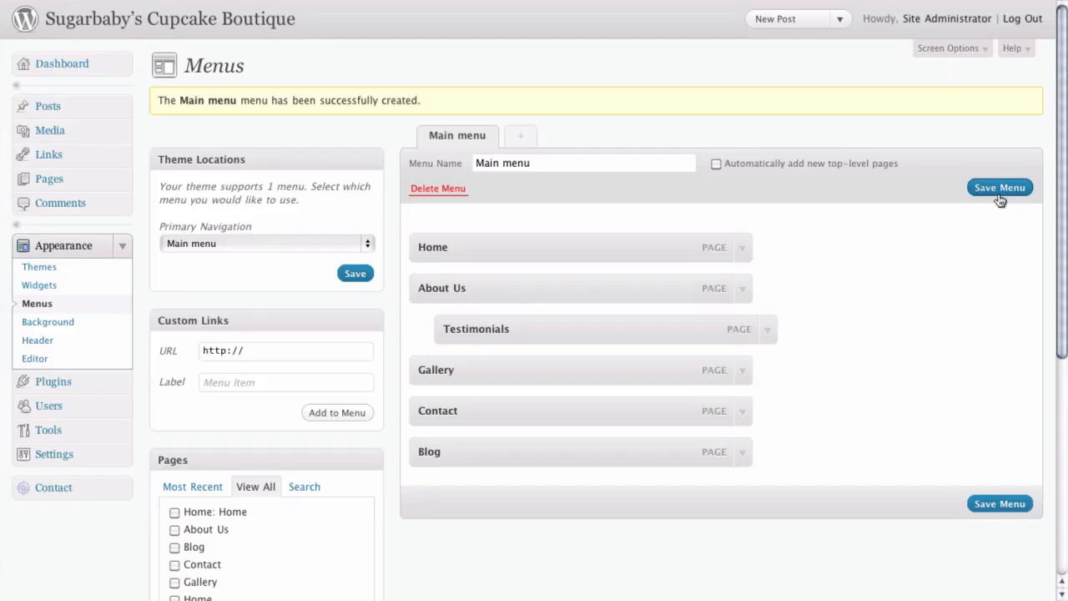
# Save the Main menu with its Home, About Us/Testimonials, Gallery, Contact, Blog structure
pyautogui.click(1000, 187)
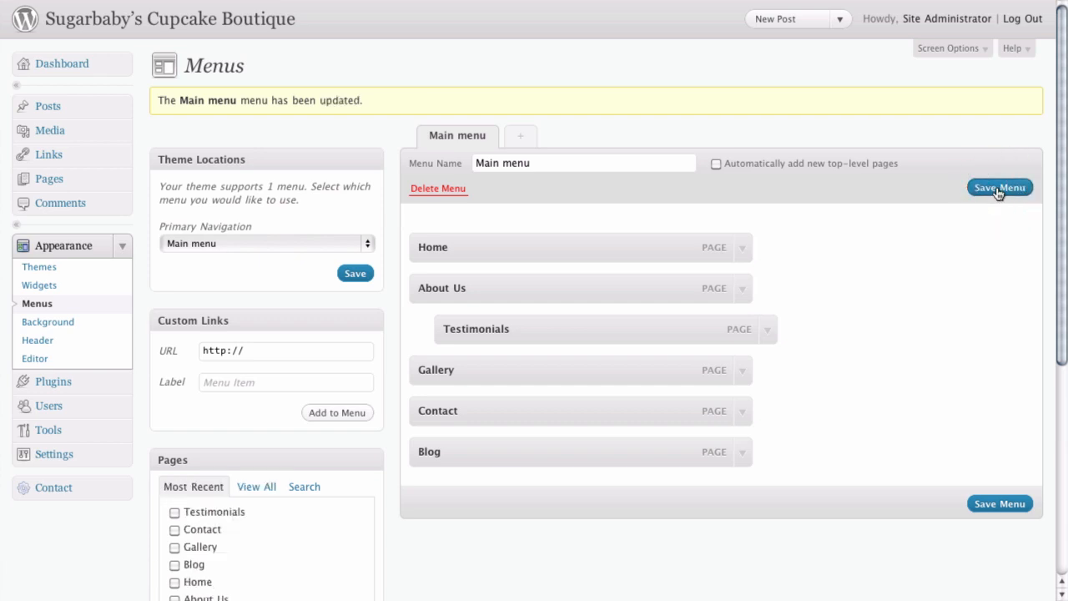
pyautogui.moveTo(991, 194)
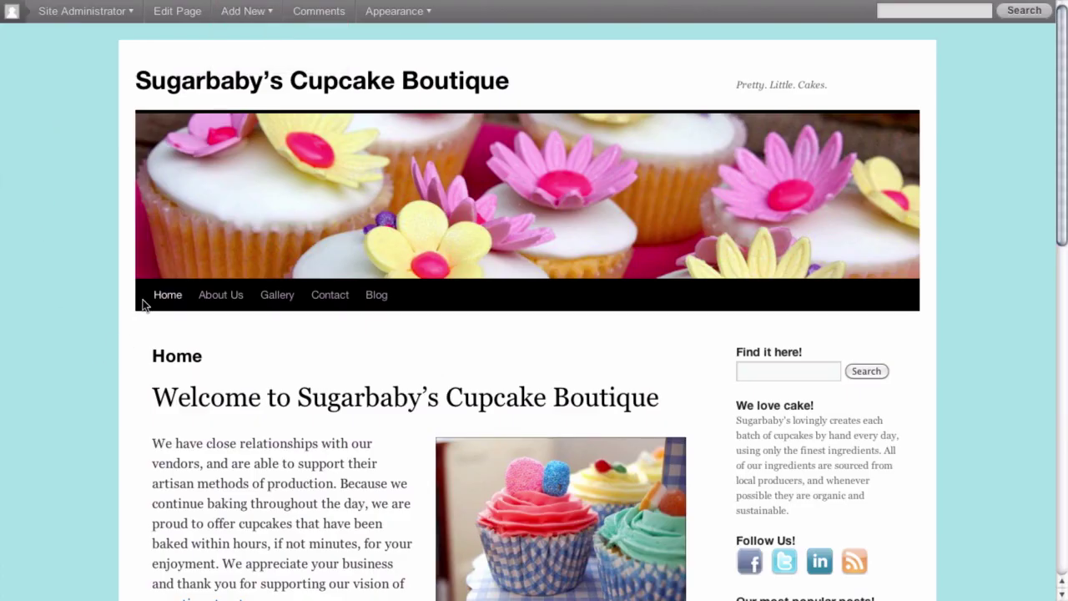
pyautogui.moveTo(221, 294)
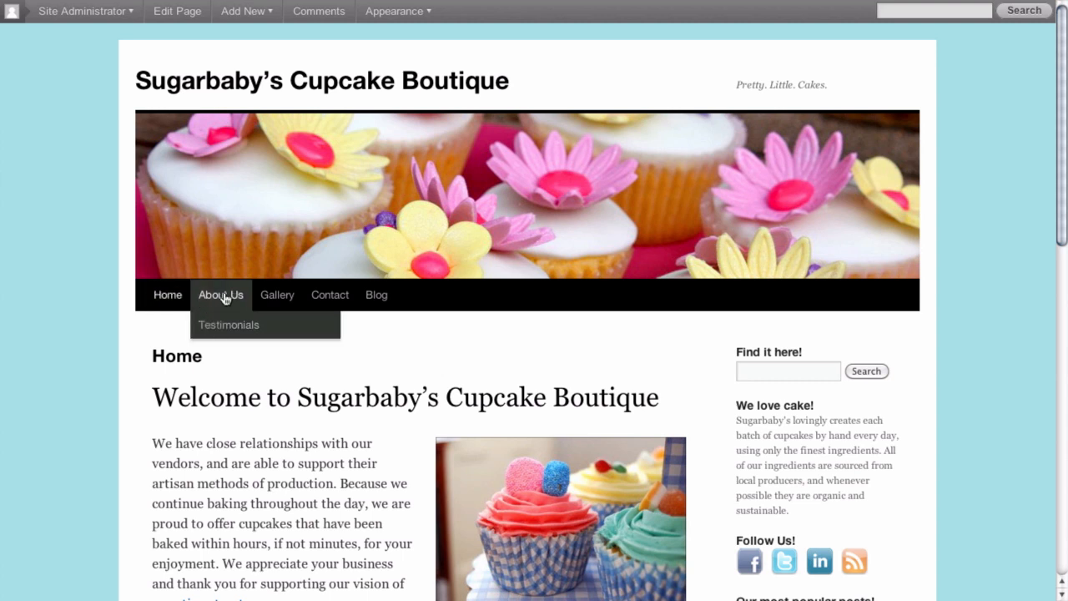
pyautogui.moveTo(375, 297)
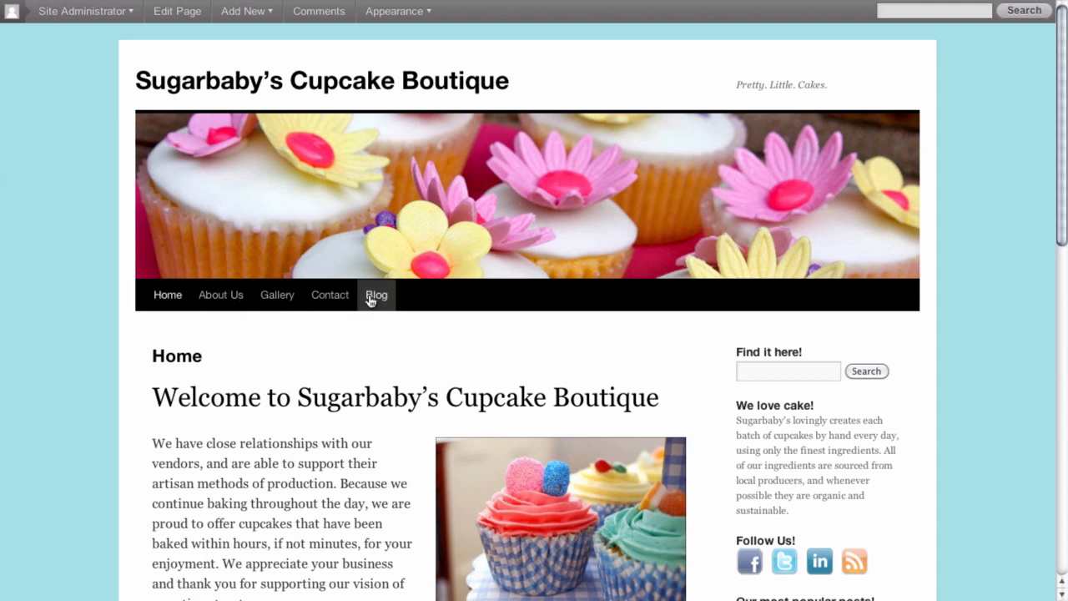
pyautogui.moveTo(377, 300)
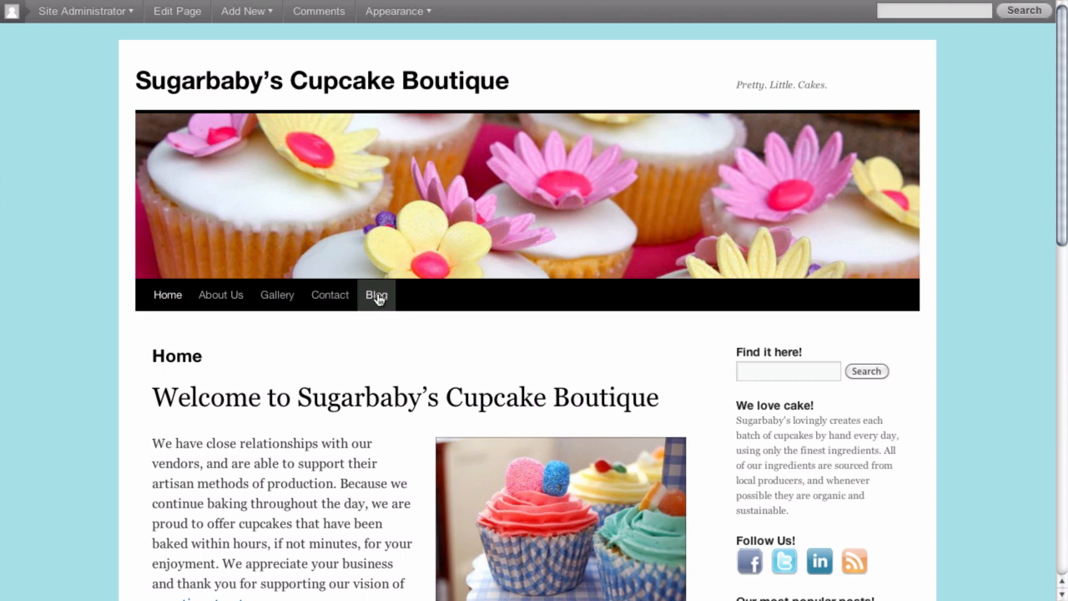
pyautogui.moveTo(127, 302)
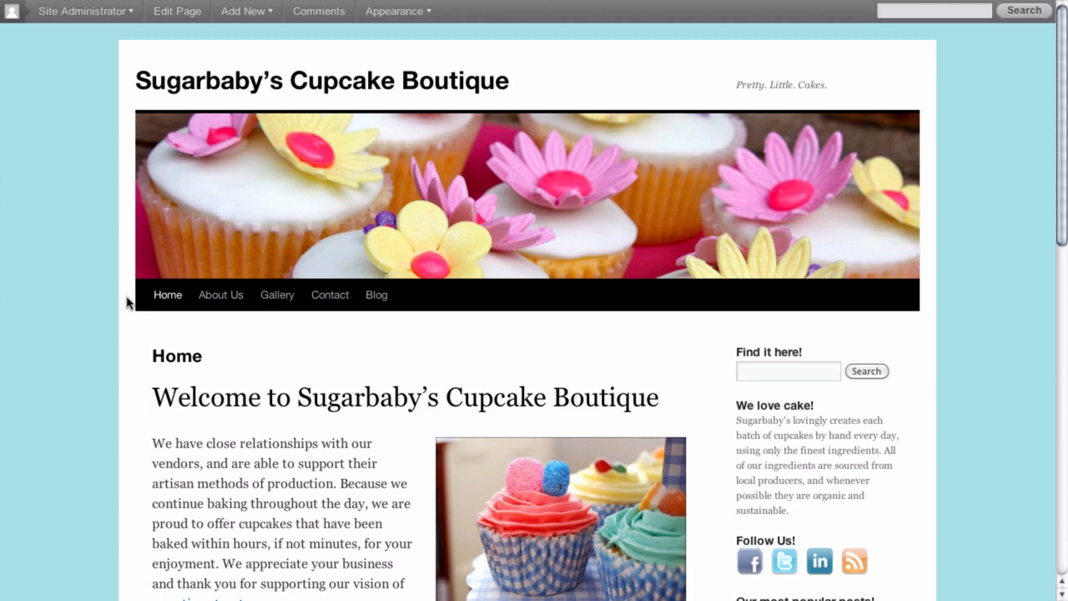
# Scroll the live site to check the new navigation with Testimonials under About Us
pyautogui.scroll(-3)
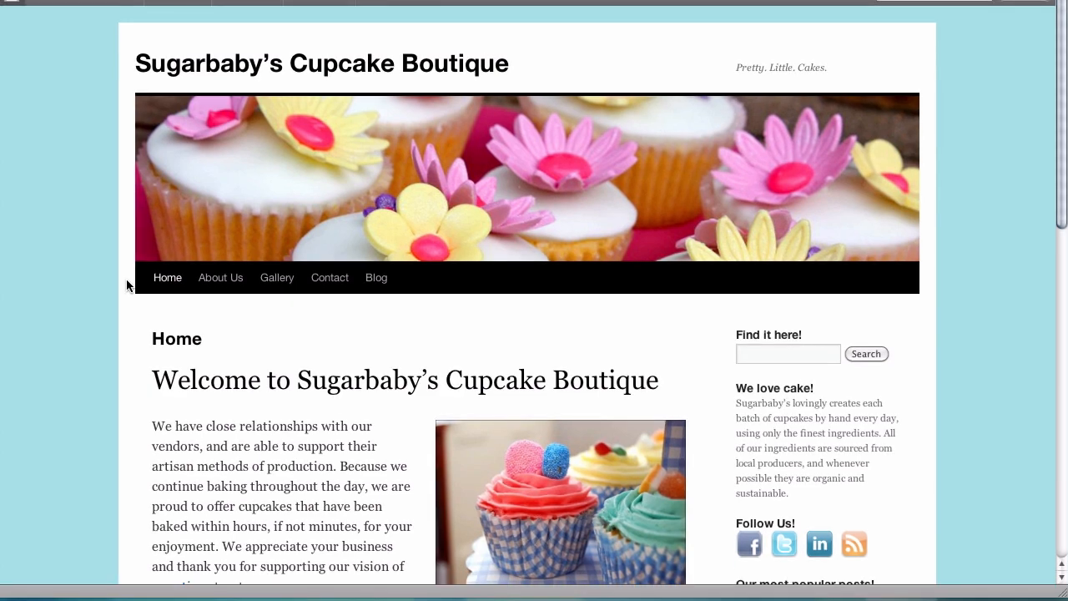